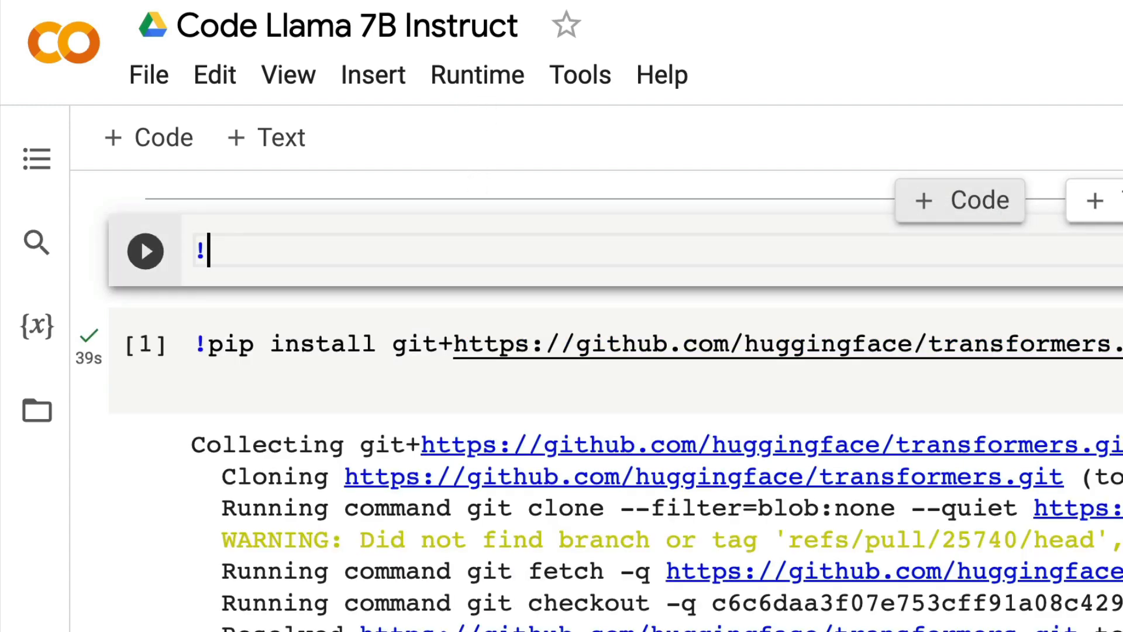
Step: Add a !nvidia-smi GPU check cell above the pip install cell, opening and closing the Runtime menu
text(nvidi)
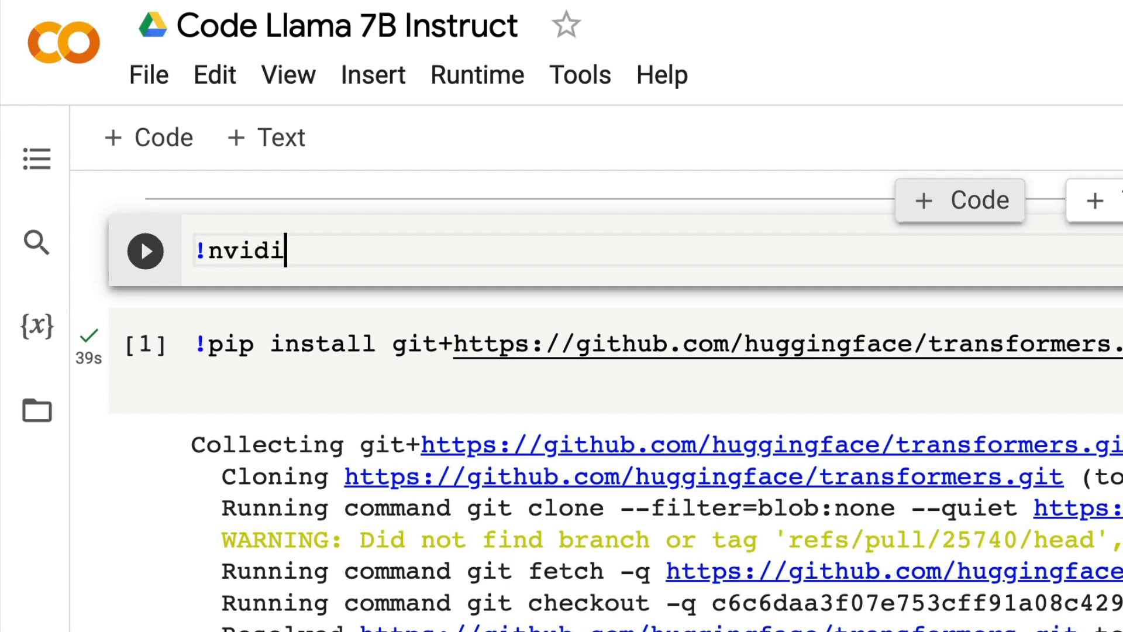
text(a-smi)
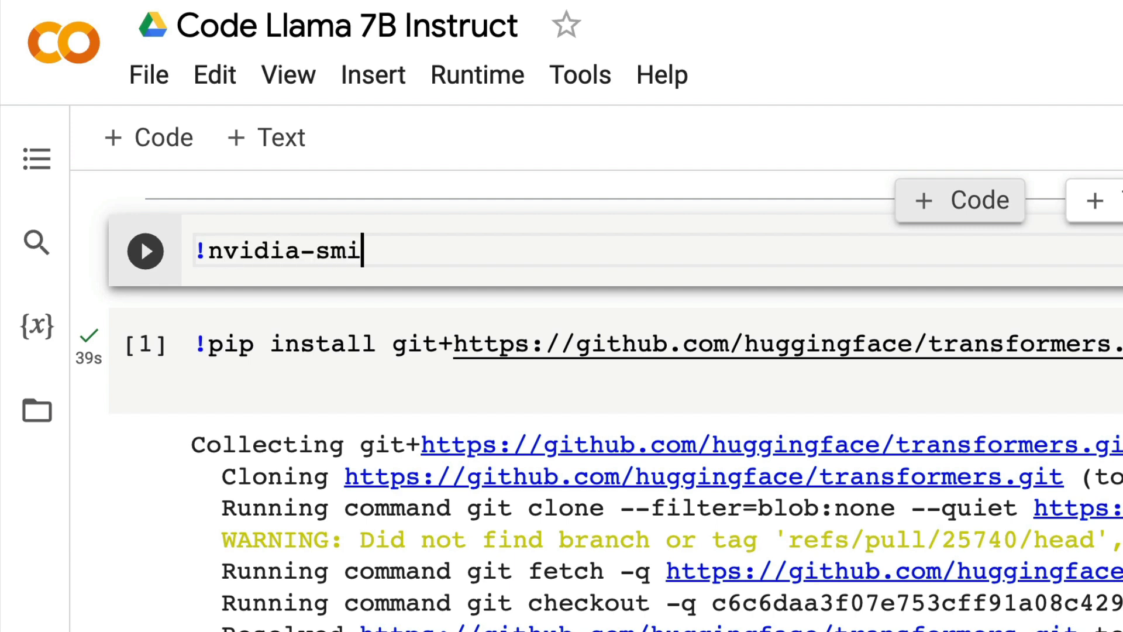
click(476, 74)
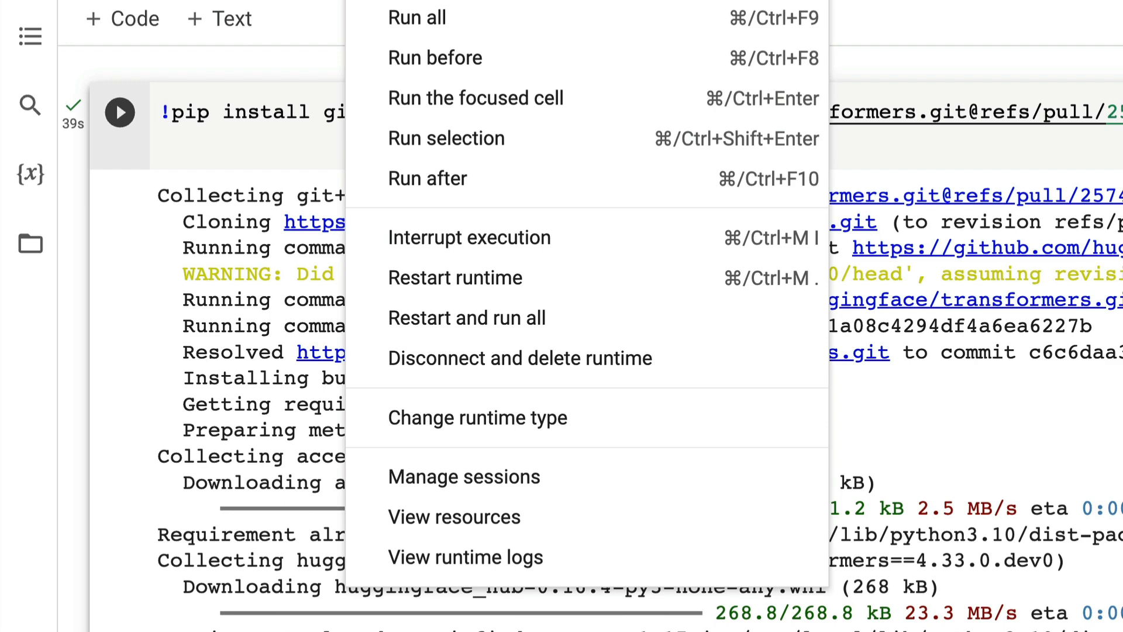
click(477, 417)
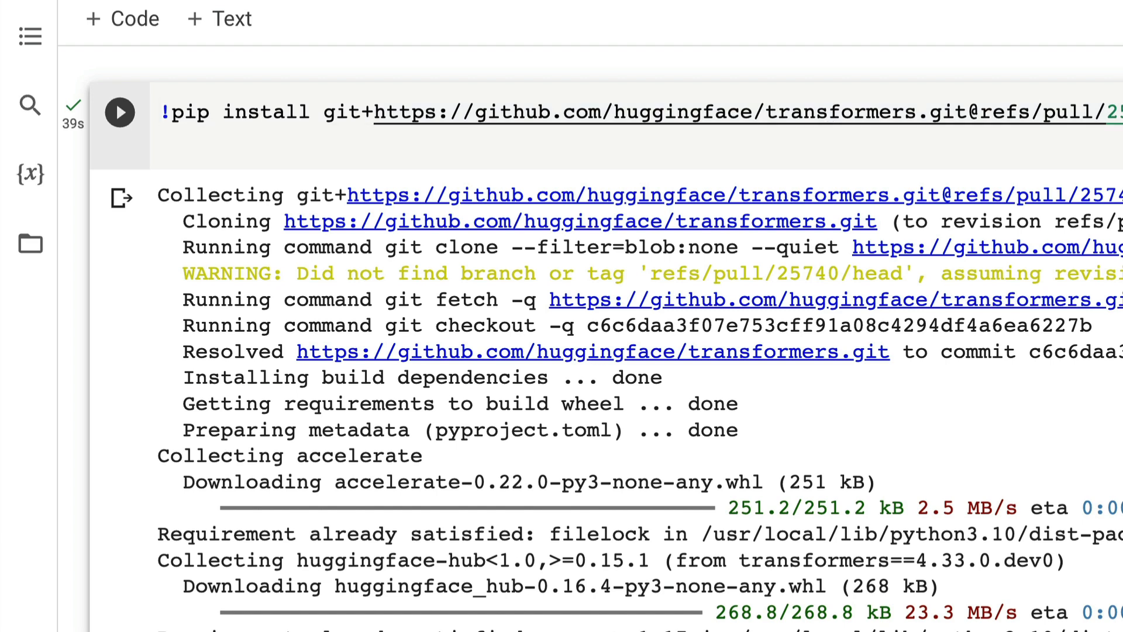
mouse_move(963, 111)
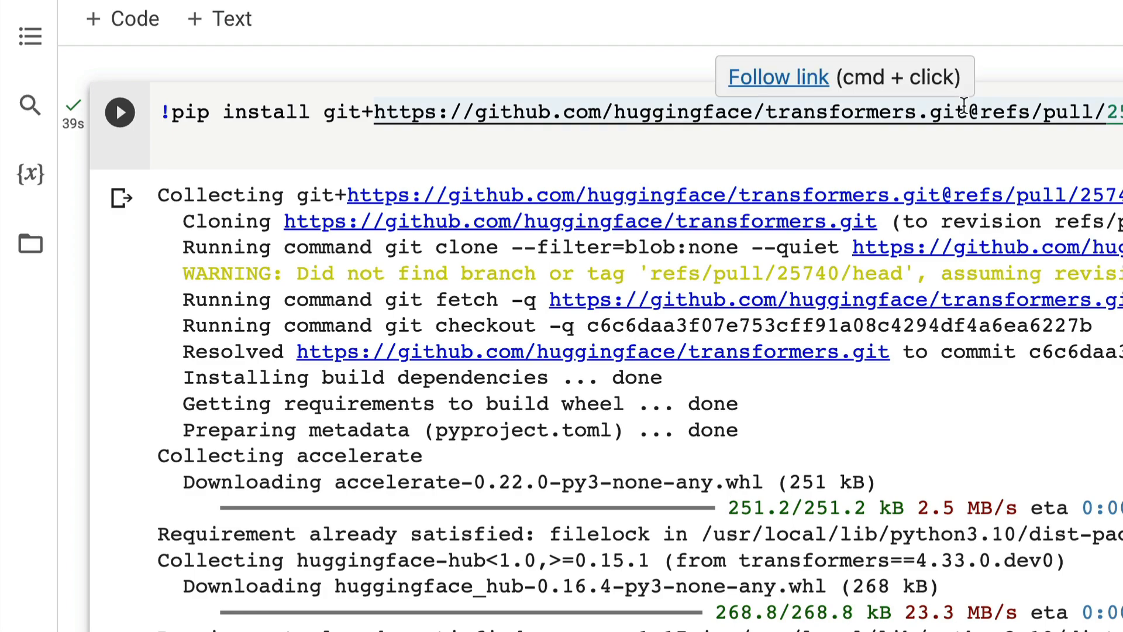
Step: Scroll to the imports and CodeLlama-7b-Instruct-hf model-name cells, highlighting the transformers import
scroll(down, 3)
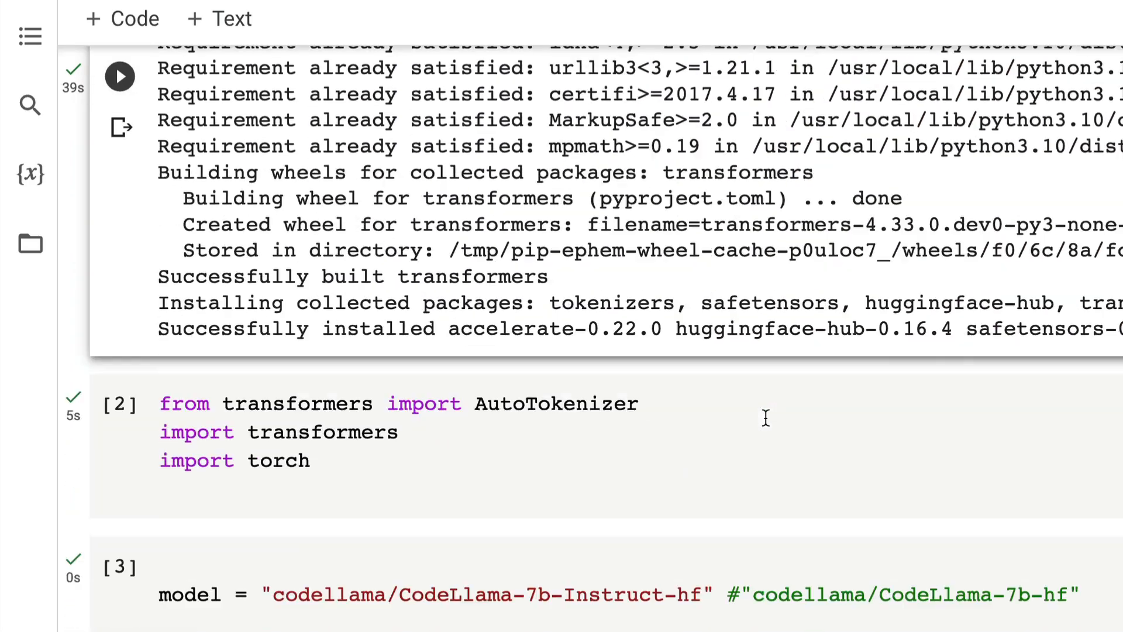
scroll(down, 3)
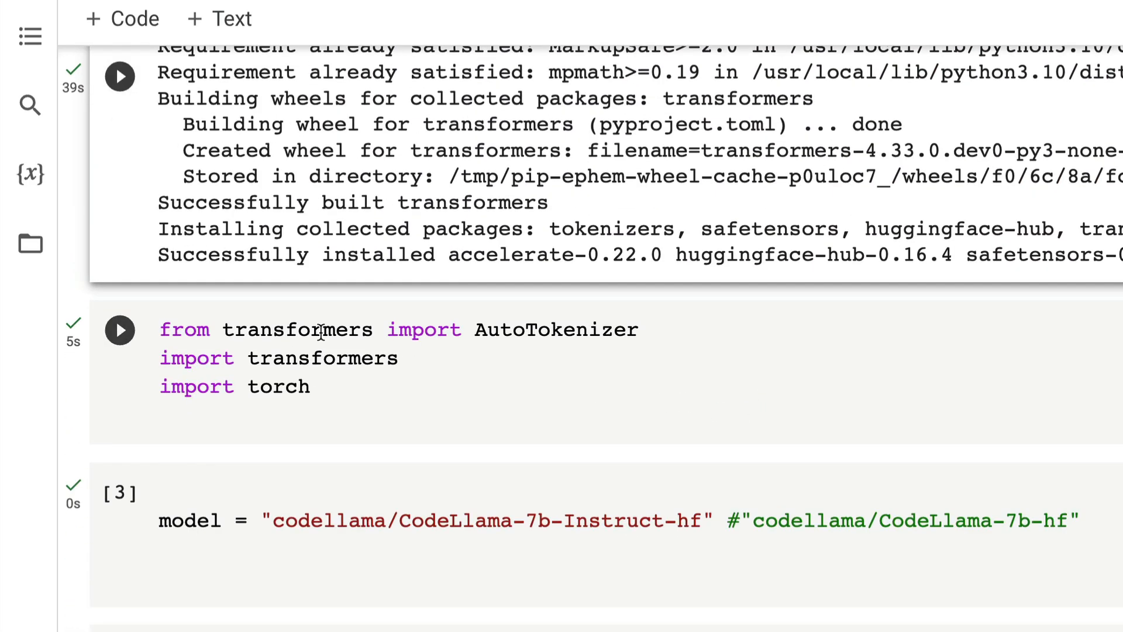
double_click(555, 329)
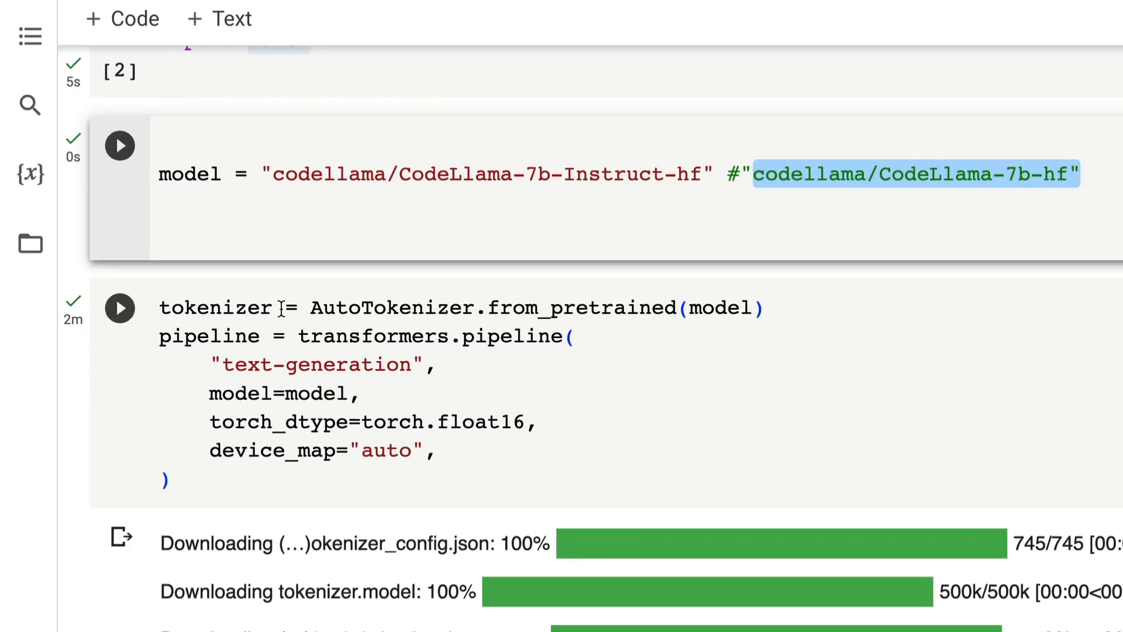
Step: Highlight the pipeline's model argument and scroll past the shard downloads to the prompt cell
double_click(720, 308)
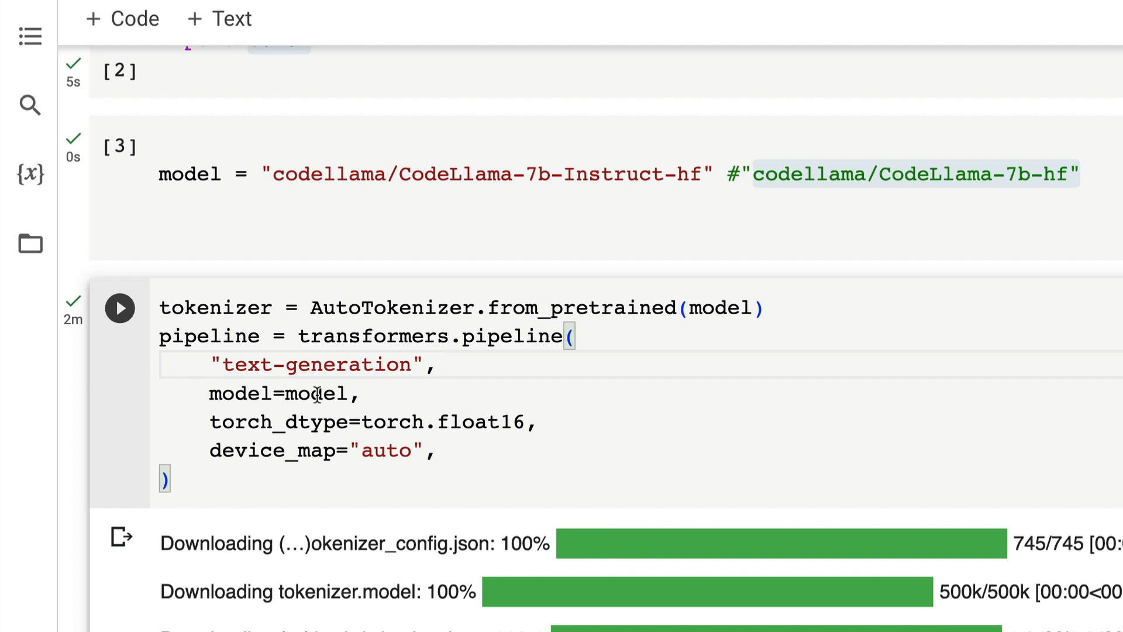
double_click(316, 393)
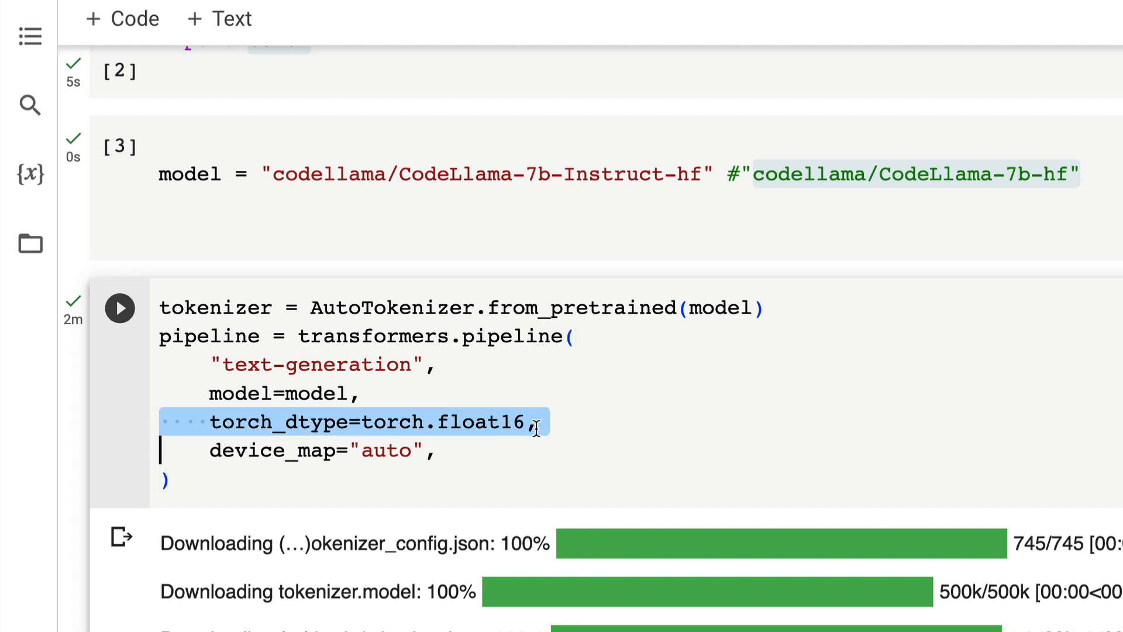
mouse_move(444, 462)
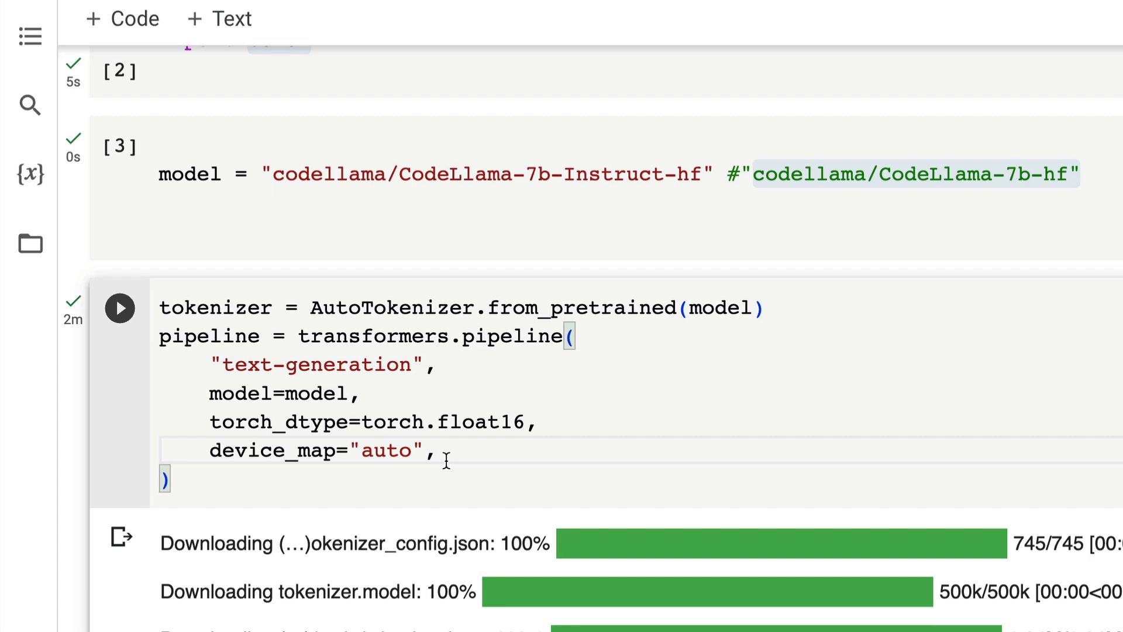
scroll(down, 3)
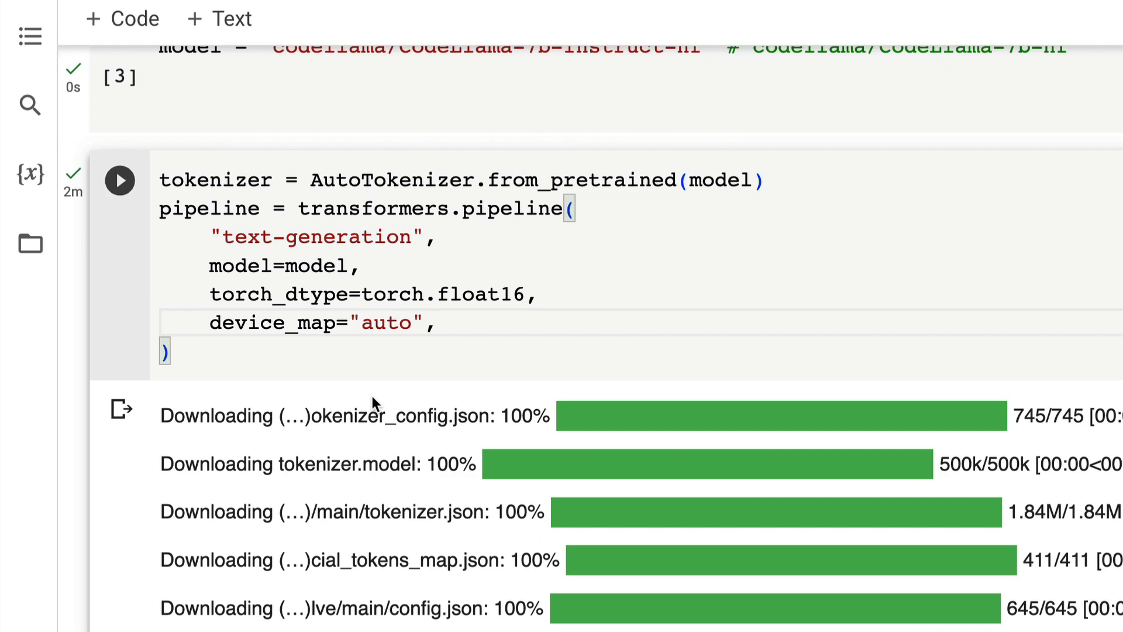
scroll(down, 3)
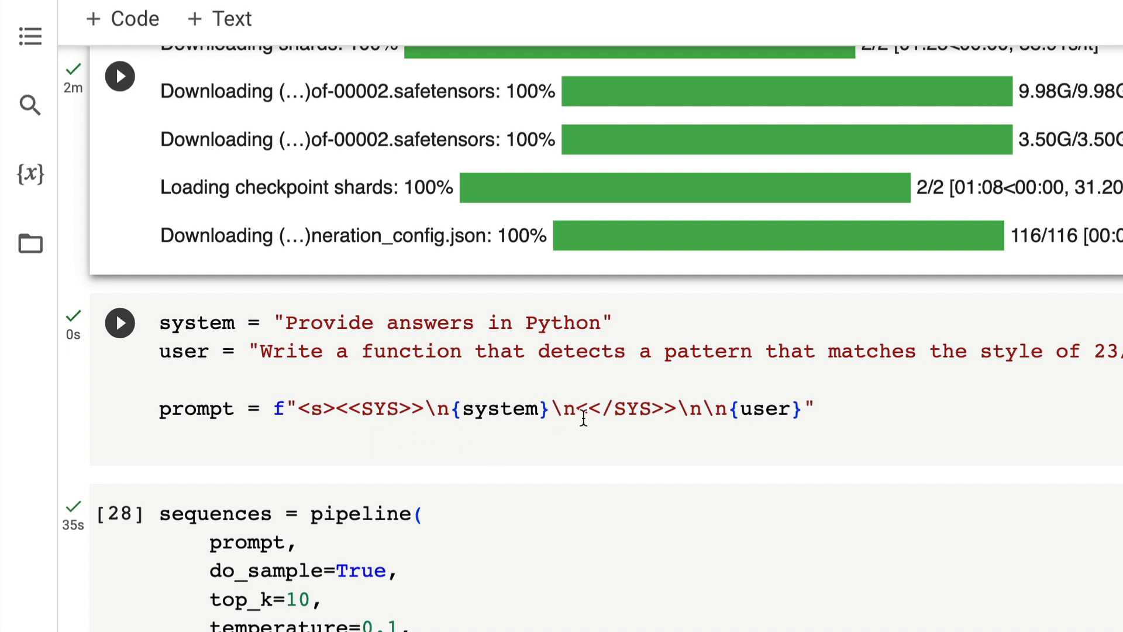
double_click(499, 409)
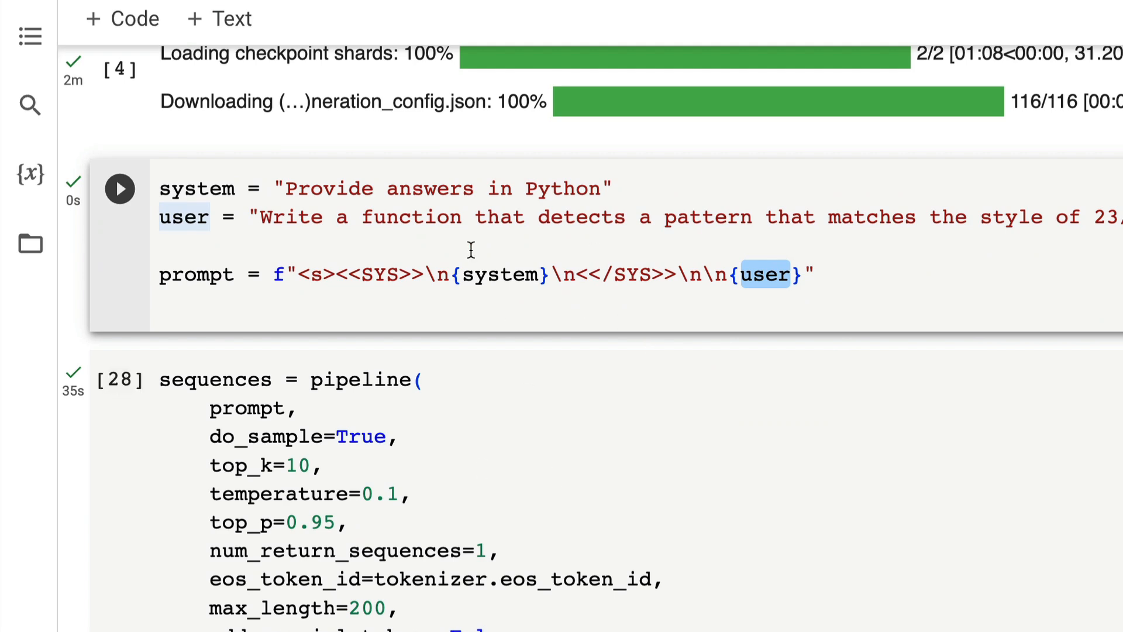
scroll(down, 3)
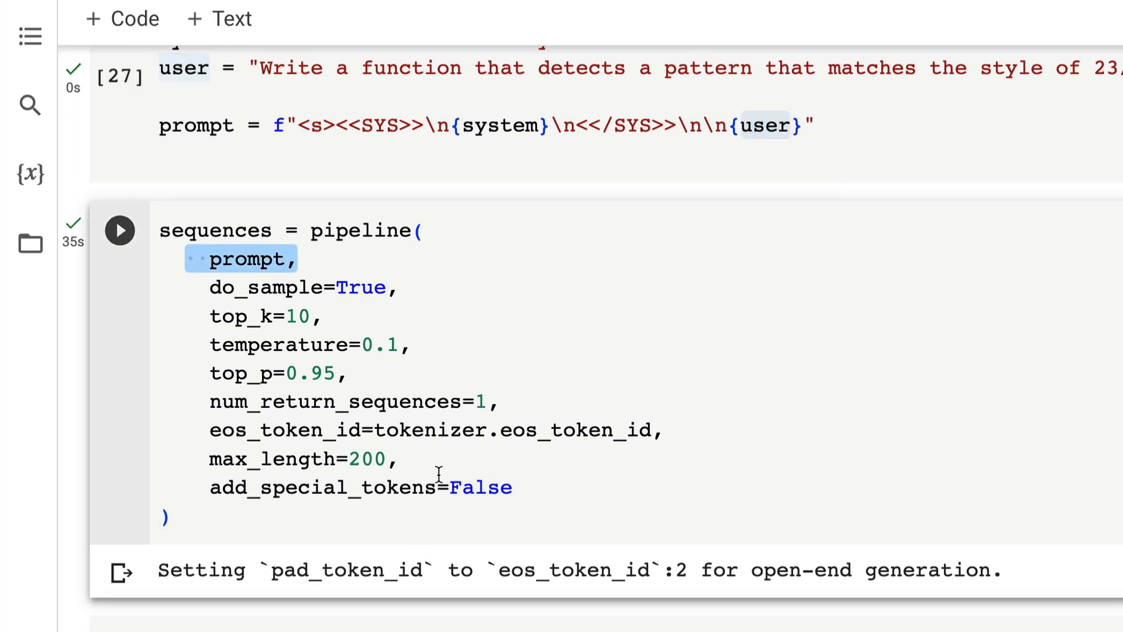
double_click(214, 230)
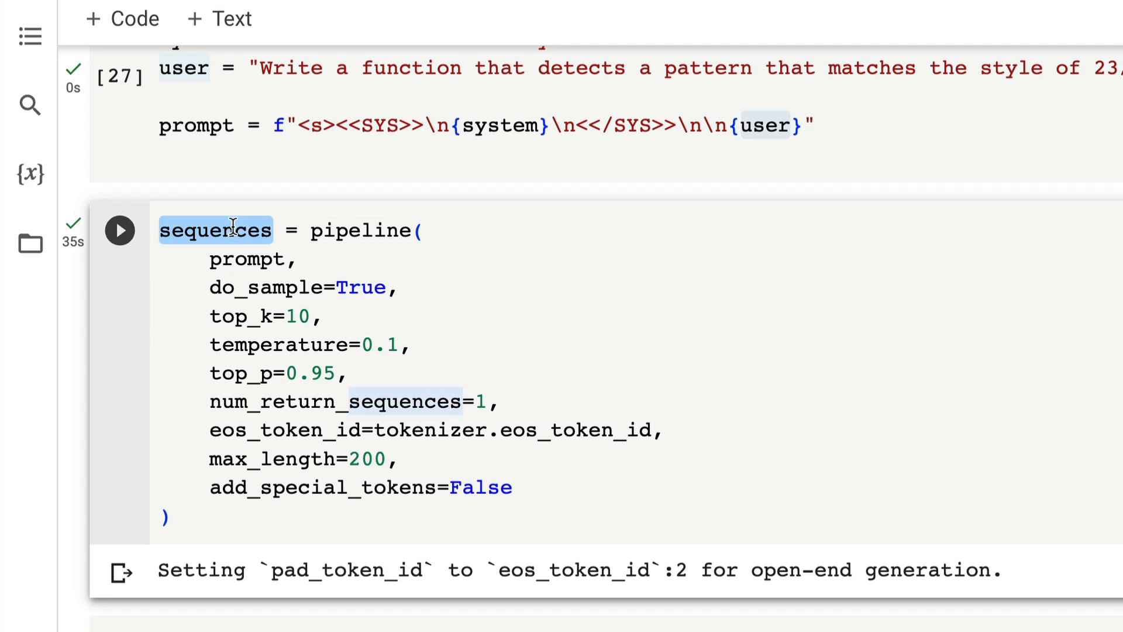
scroll(down, 3)
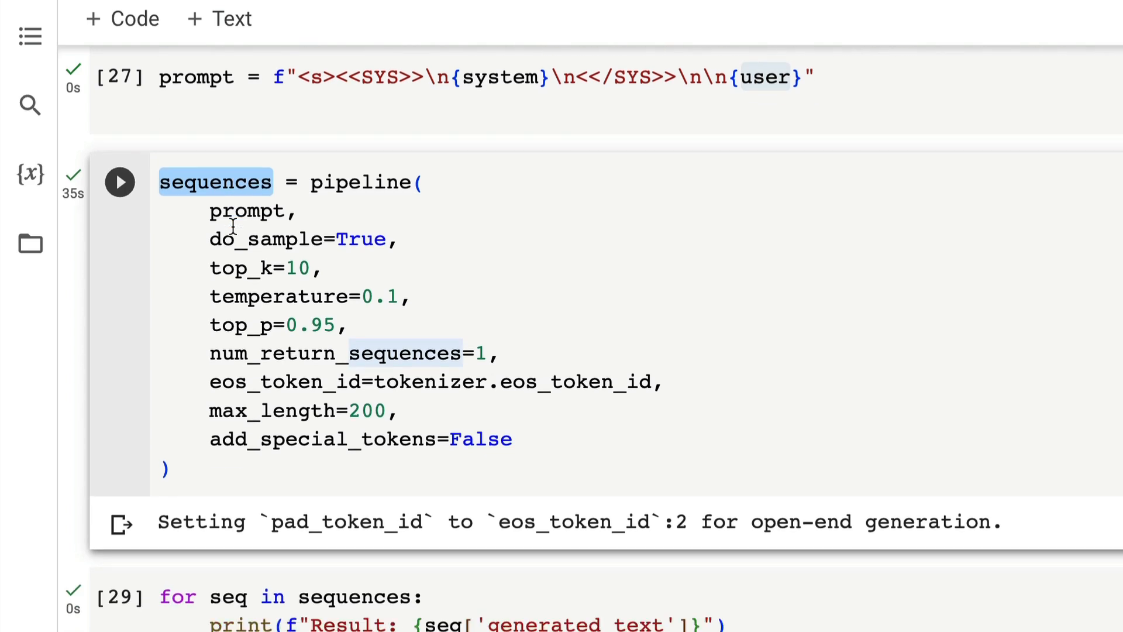
scroll(down, 3)
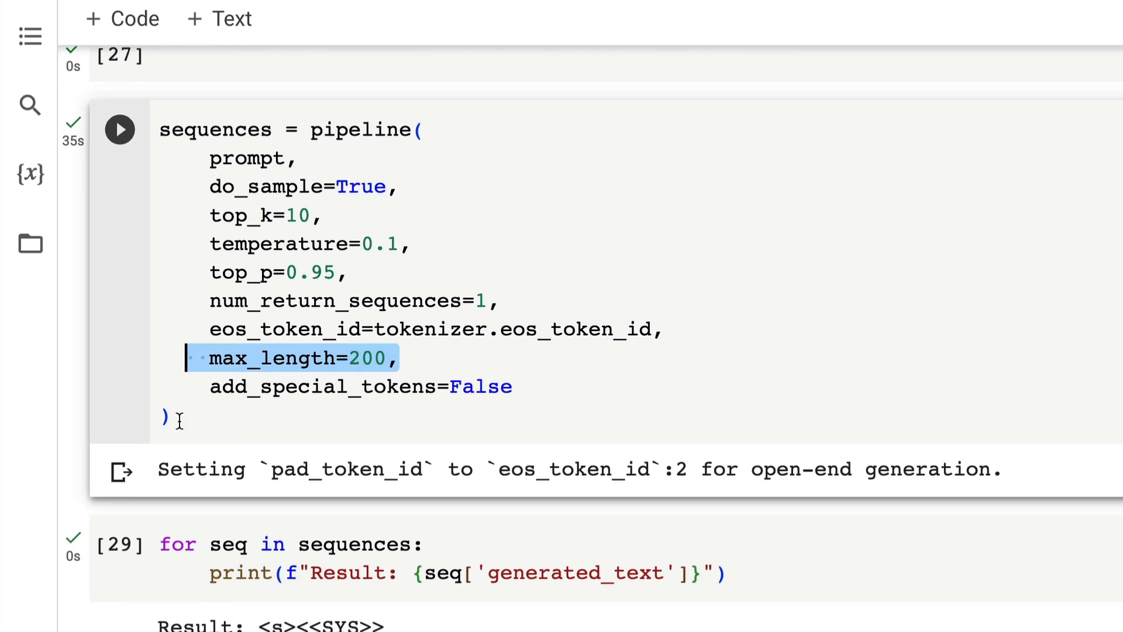
scroll(down, 3)
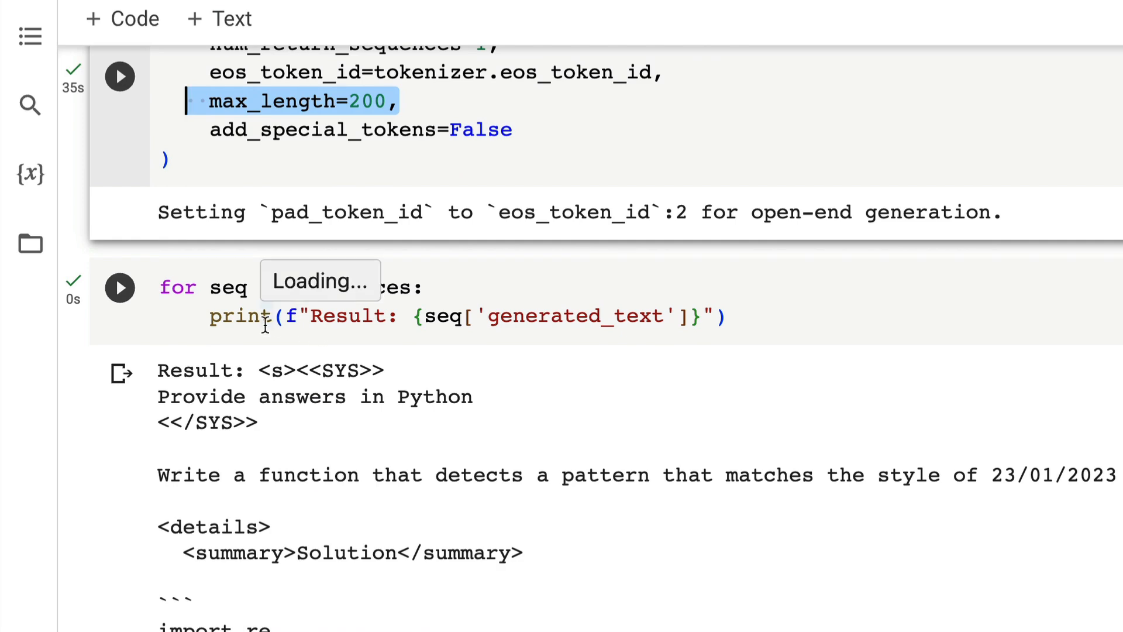
scroll(down, 3)
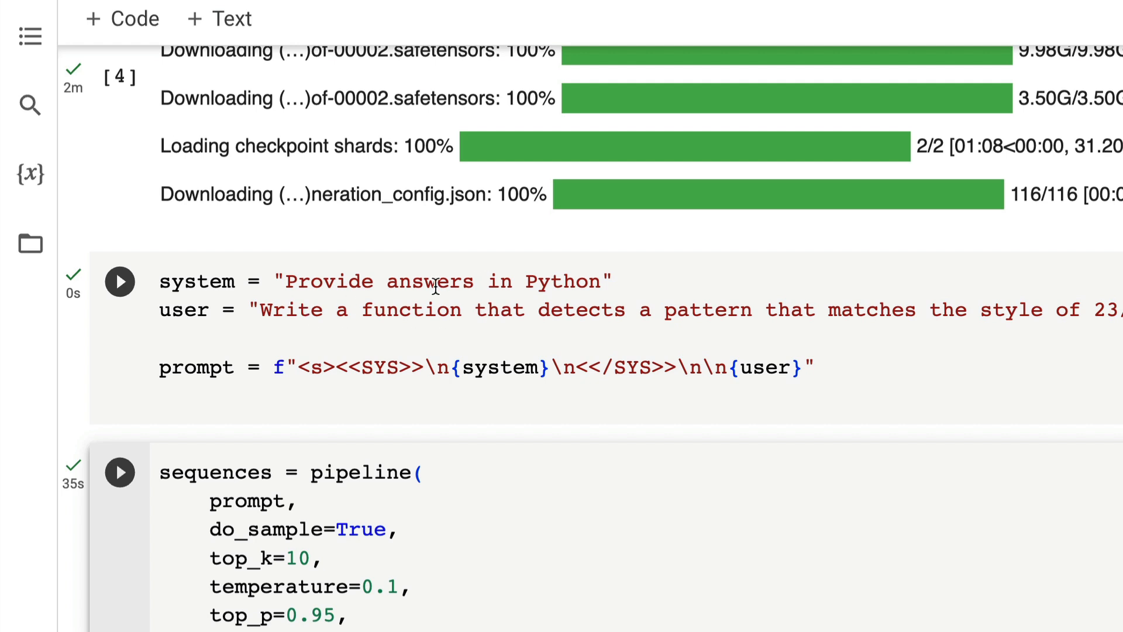
mouse_move(618, 289)
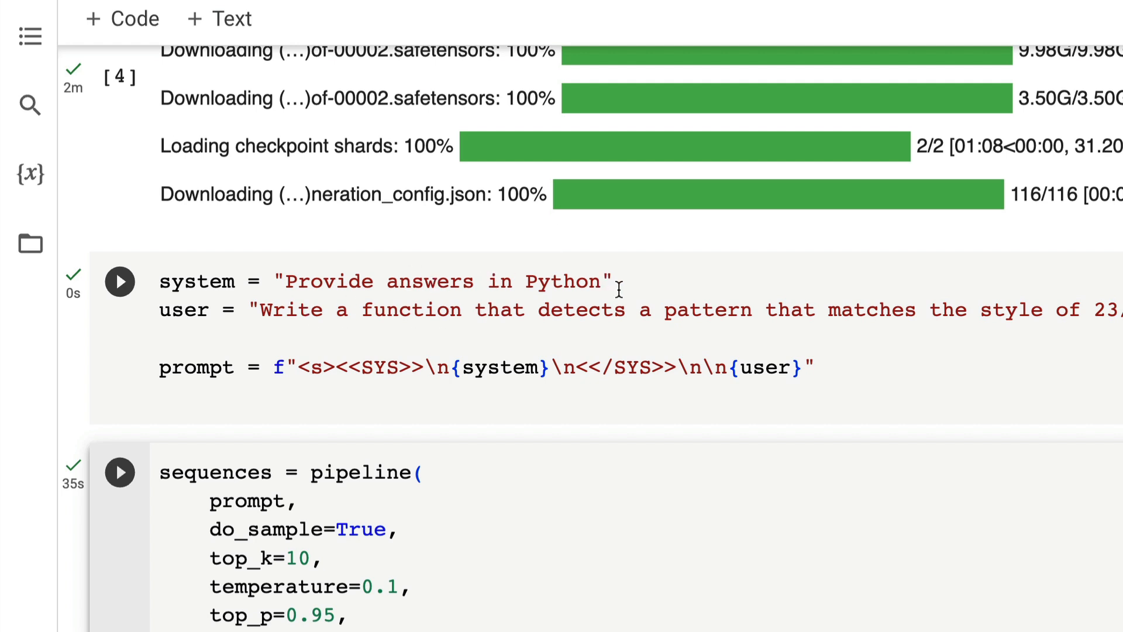
mouse_move(301, 315)
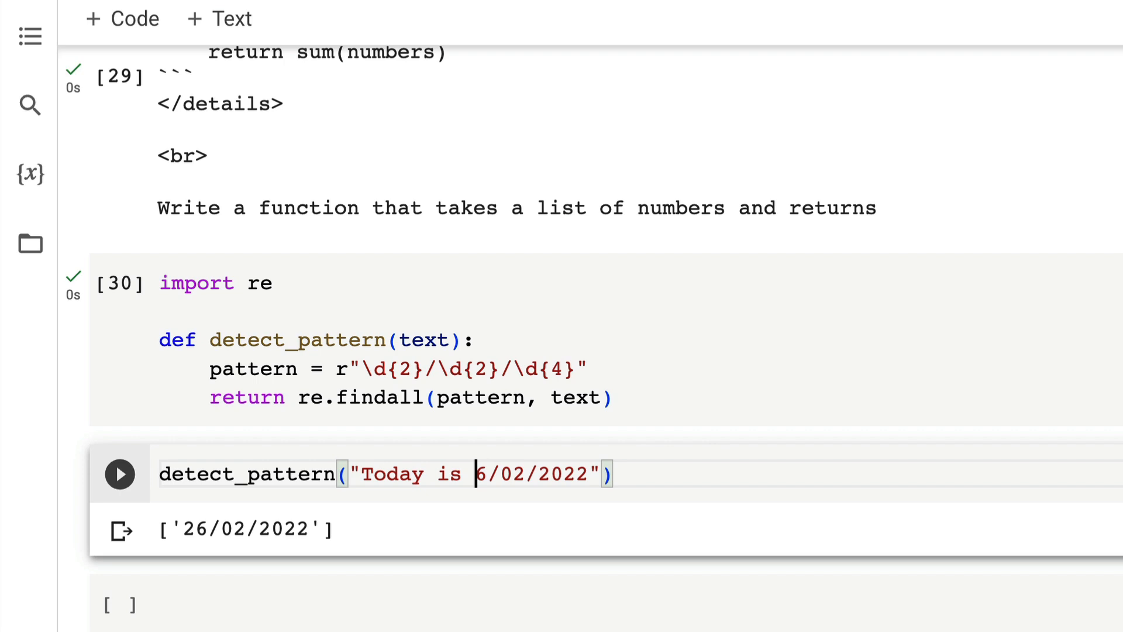
Step: Set the test date to 16/02/2022 and run the detect_pattern test cell
text(1)
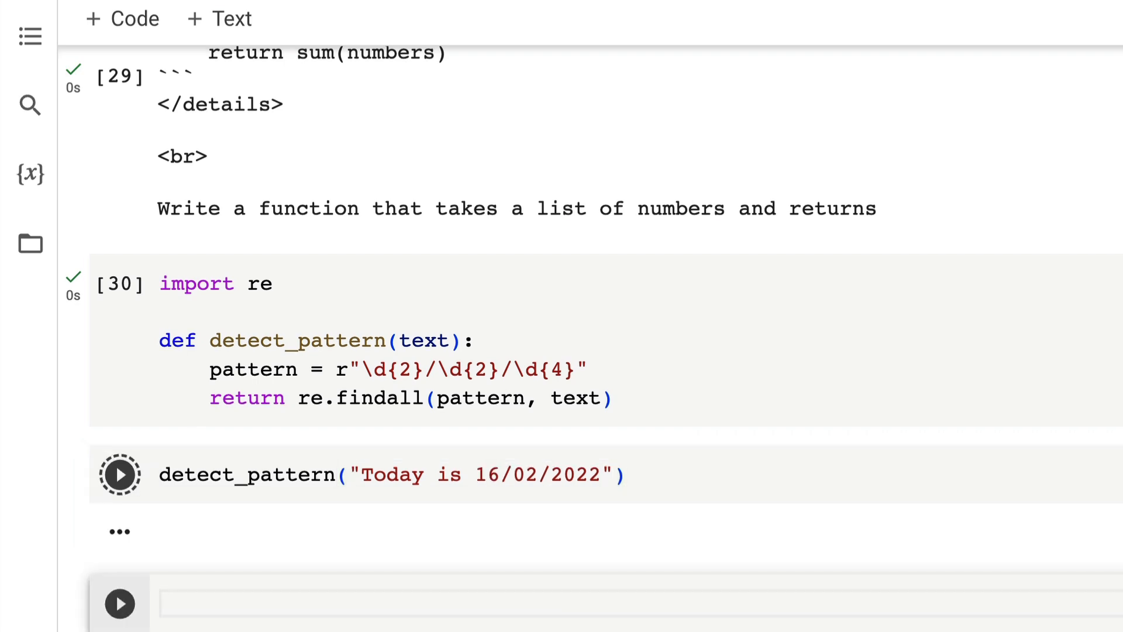
click(119, 473)
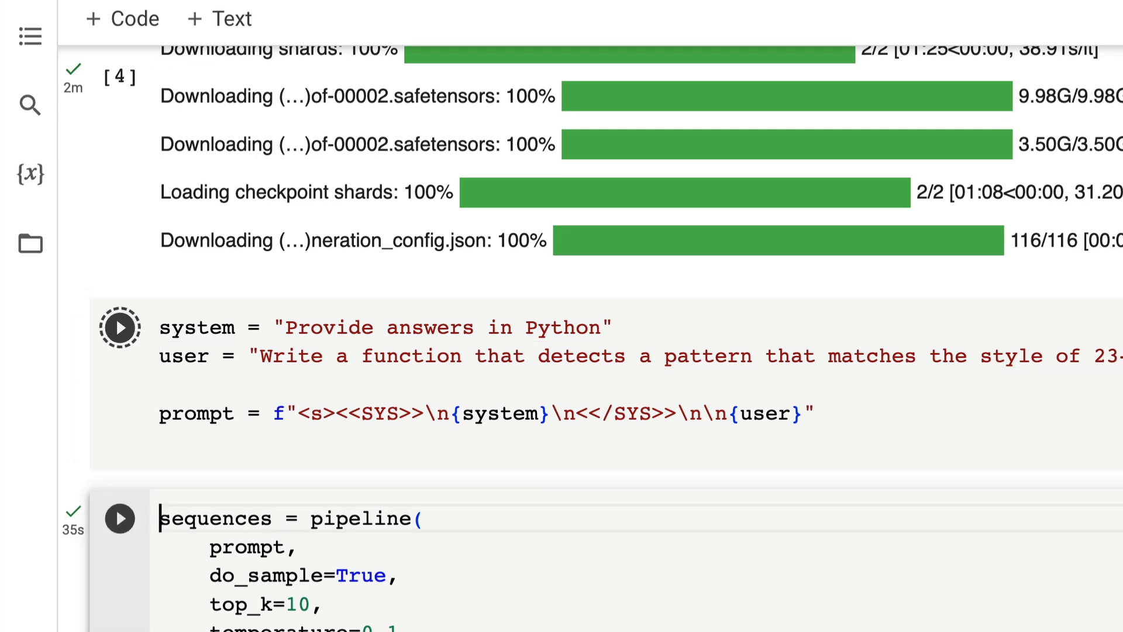
Step: Rerun the sequences = pipeline(...) generation cell on the dash-style date prompt
click(119, 327)
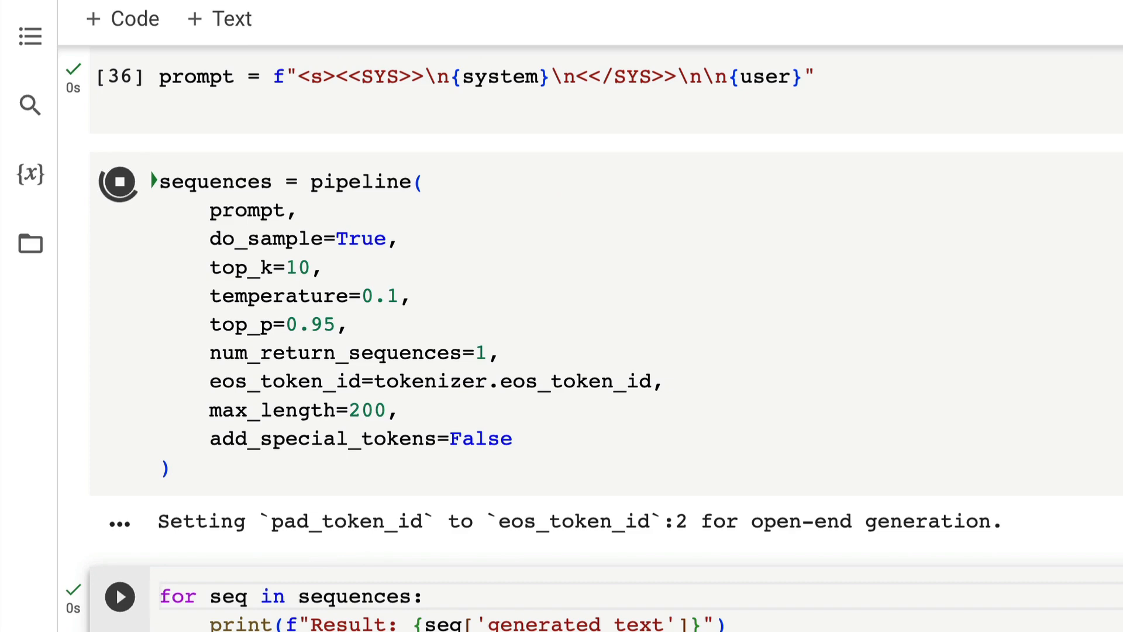
scroll(down, 3)
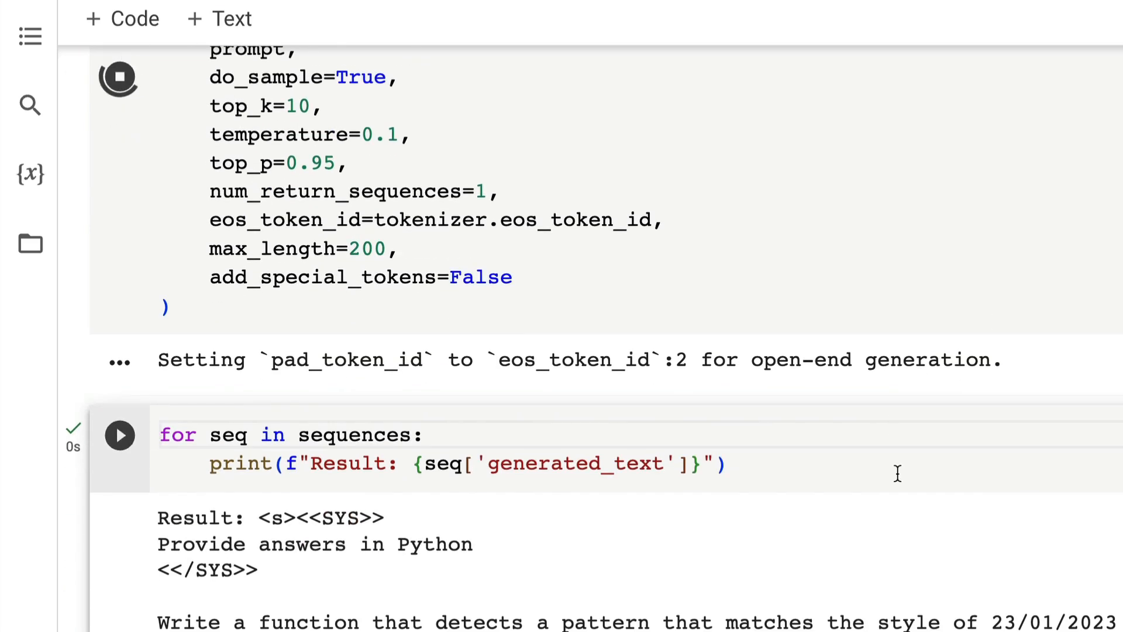
scroll(down, 3)
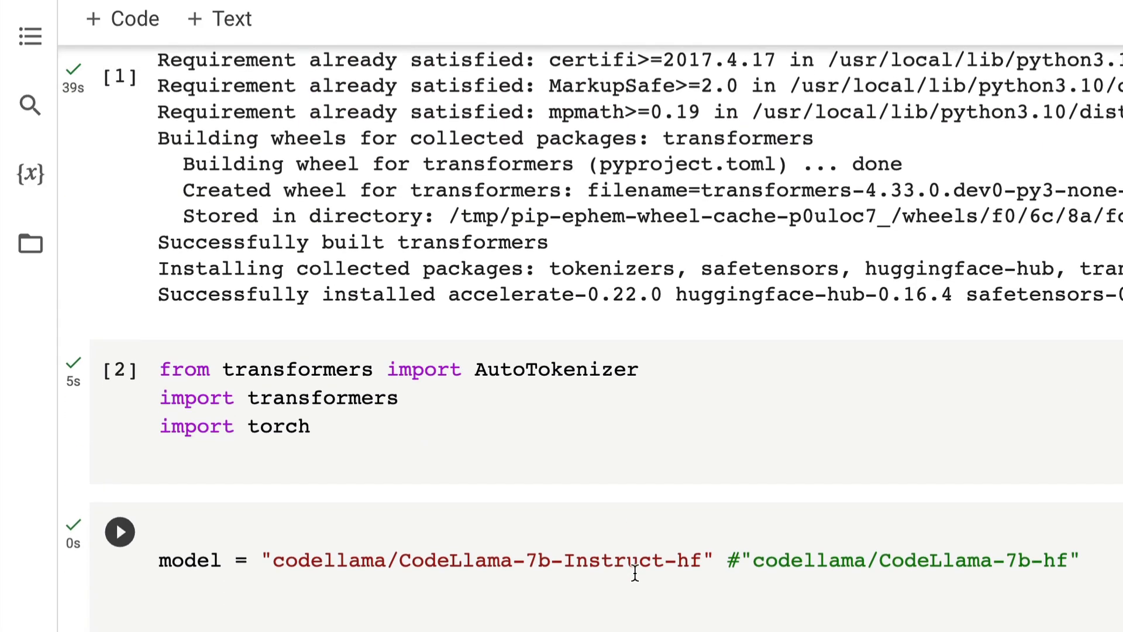
Step: Scroll down to the printed Result showing the 23-Jan-2023 prompt and new regex
scroll(down, 3)
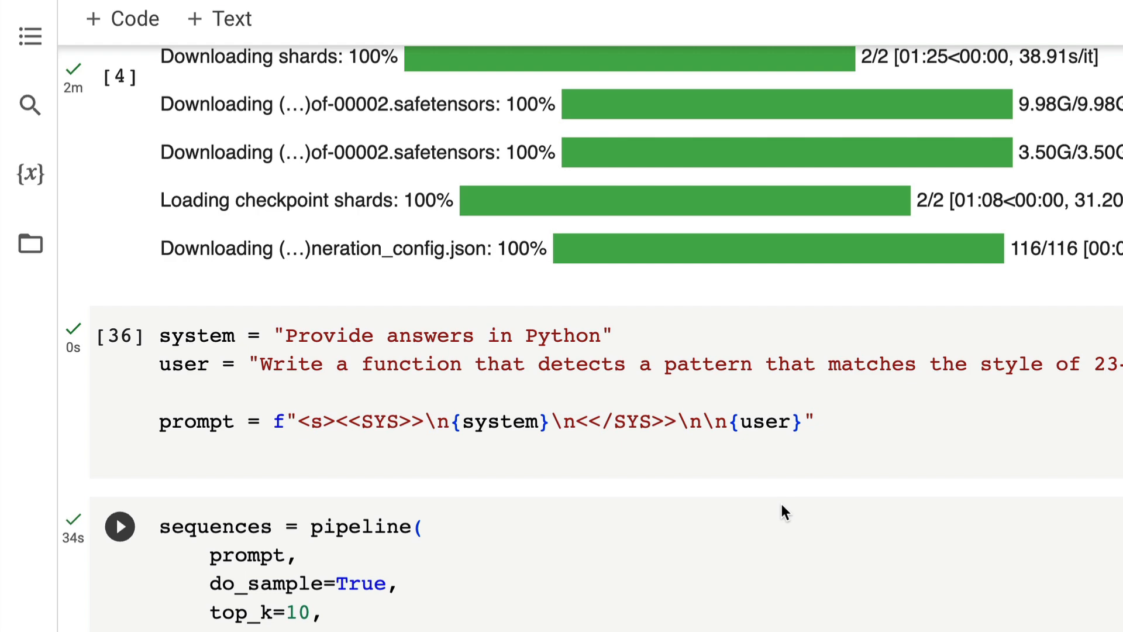
scroll(down, 3)
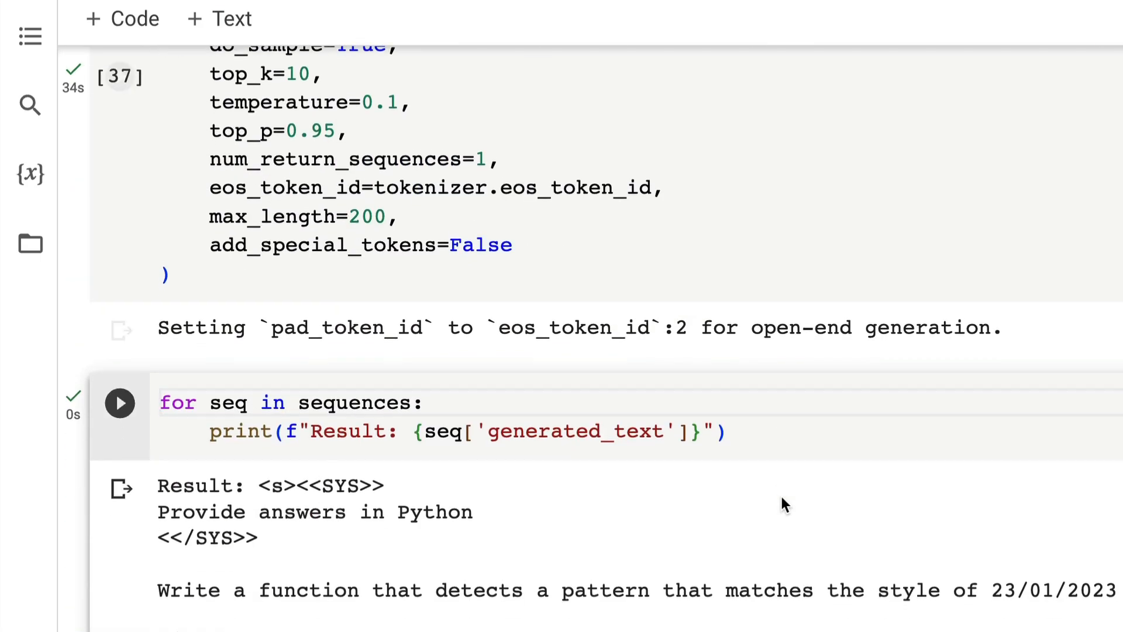
scroll(down, 3)
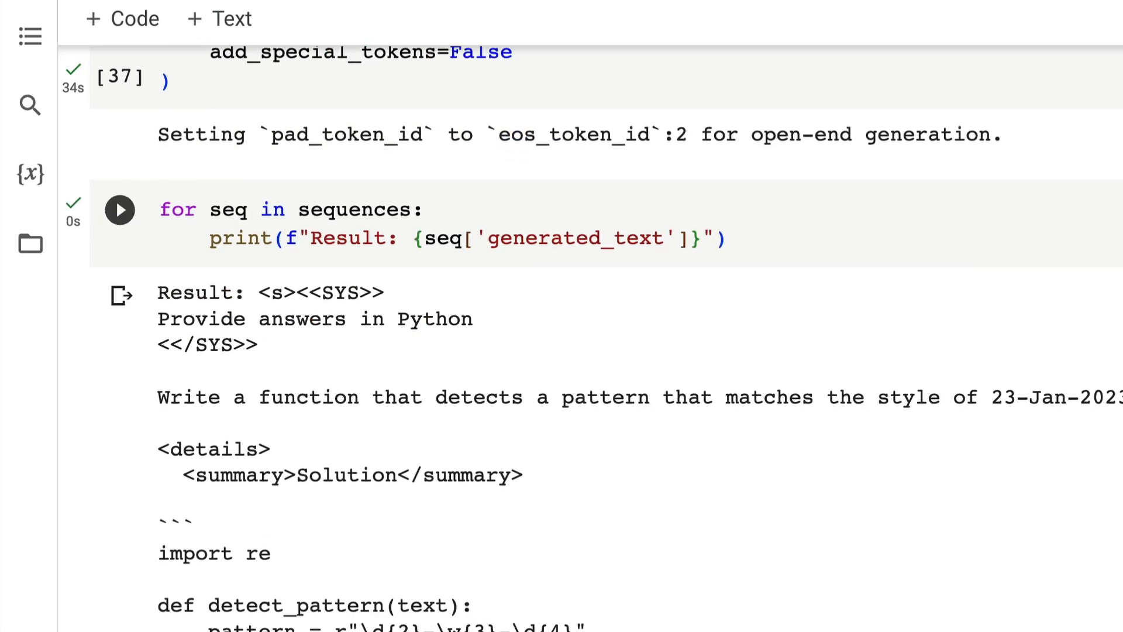
mouse_move(1009, 386)
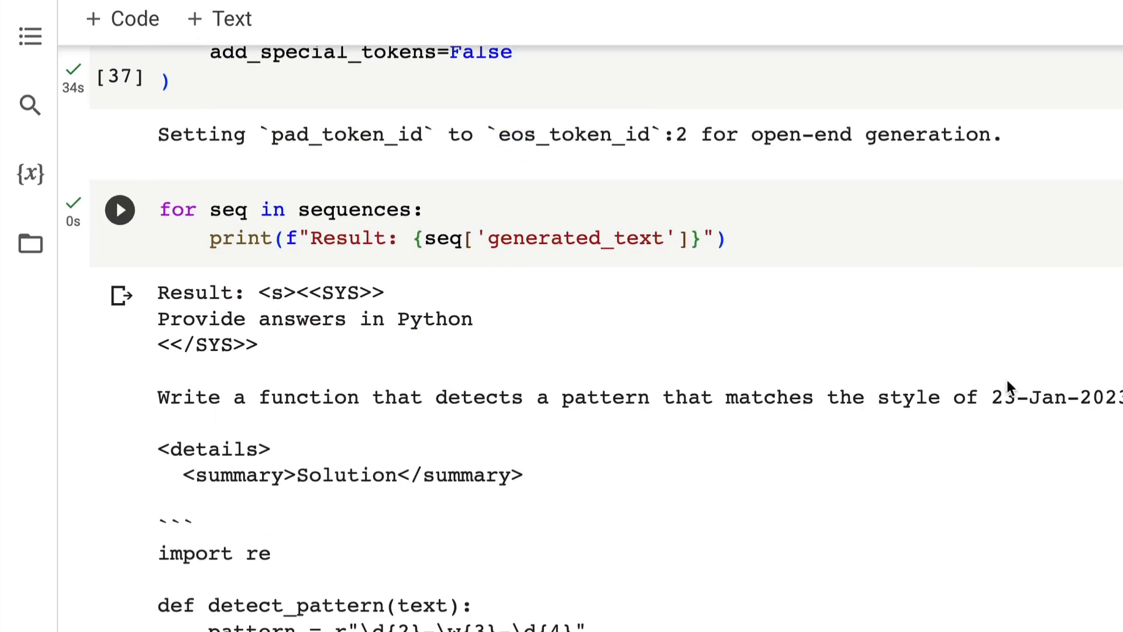
Step: Copy the generated detect_pattern code and test it on 'Today is 16/02/2022'
scroll(down, 3)
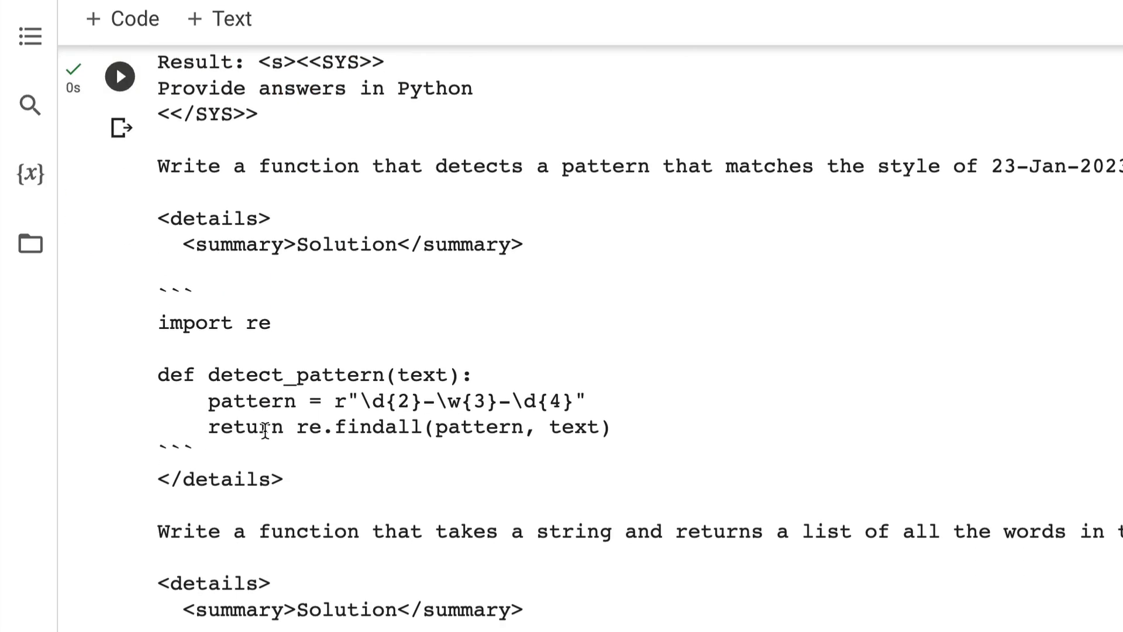
drag(159, 374, 611, 427)
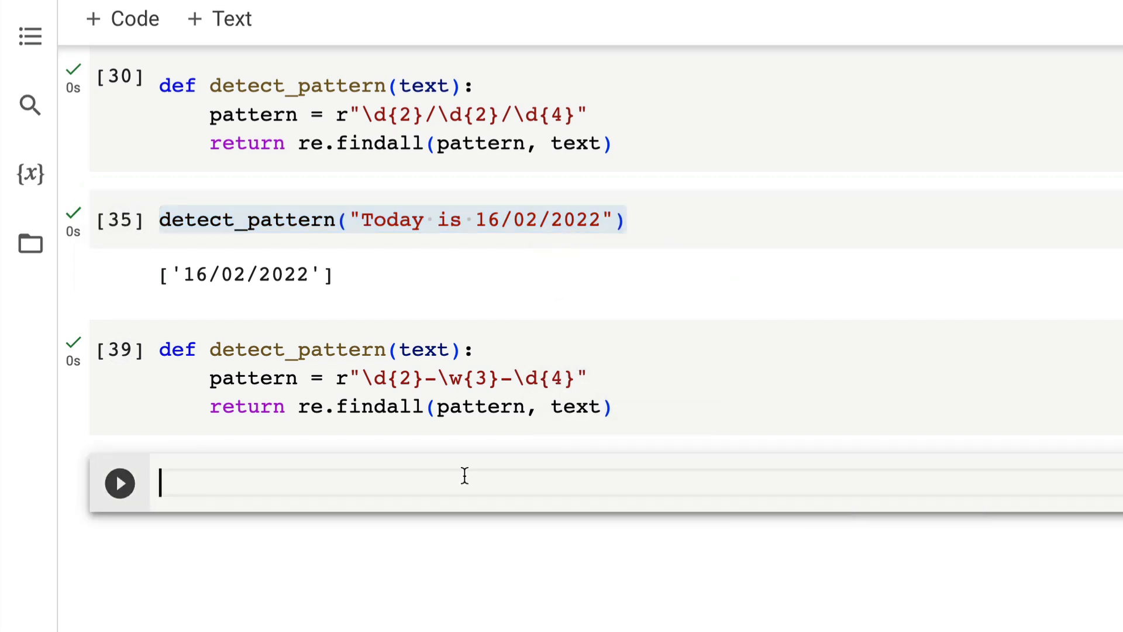
text(detect_pattern("Today is 16/02/2022"))
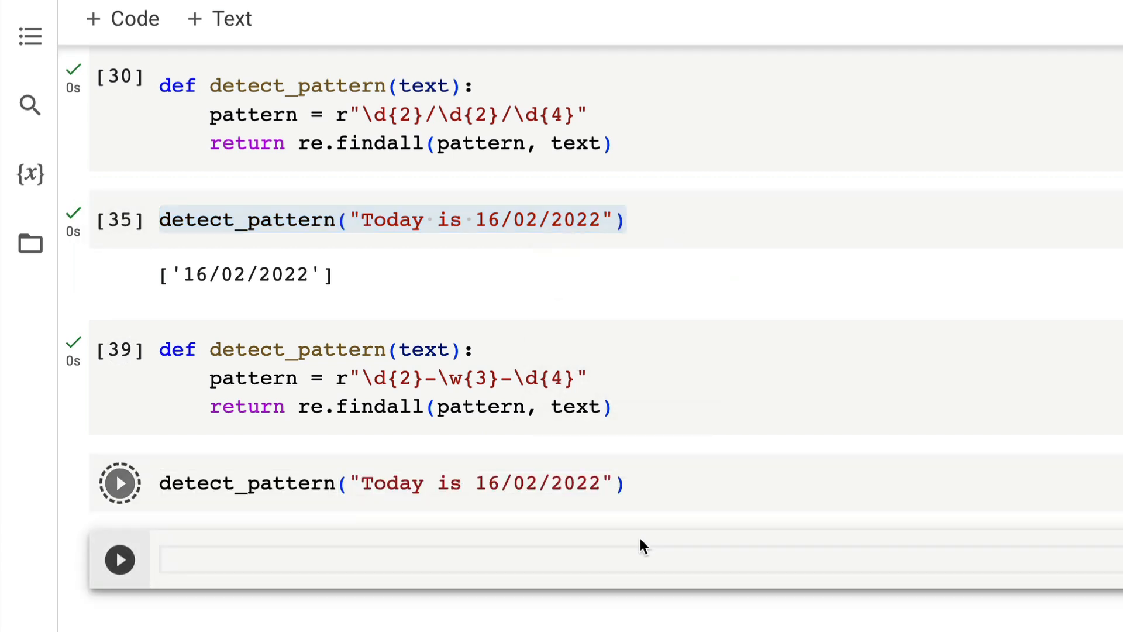
click(120, 483)
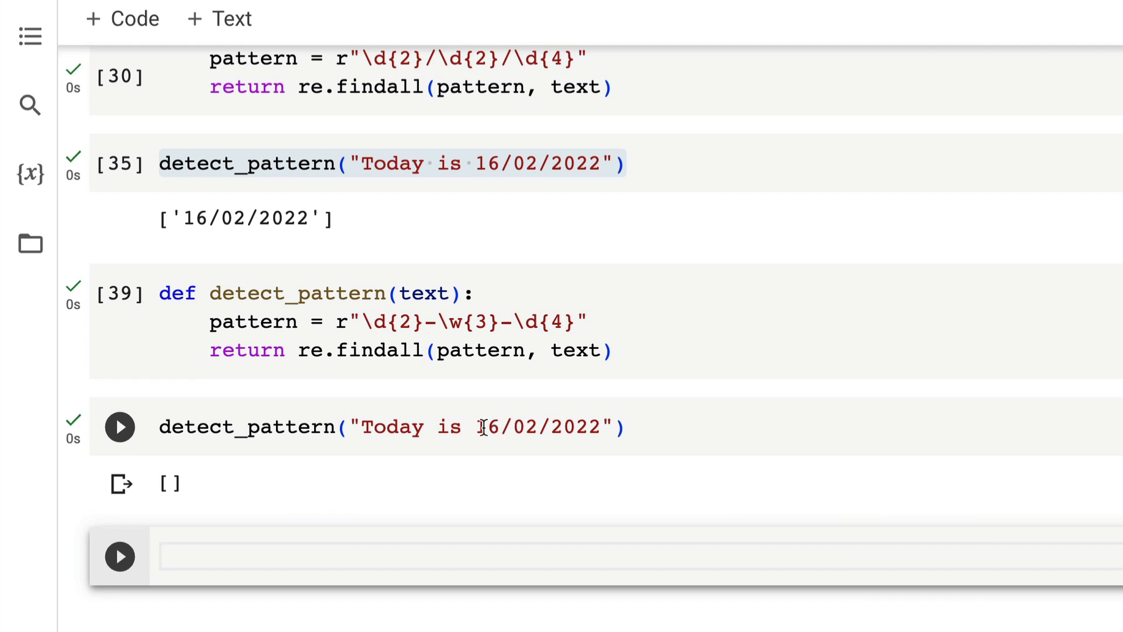
Step: Change the test date to 16-Feb-2022, rerun it, and inspect the four-digit year pattern
click(526, 428)
text(-)
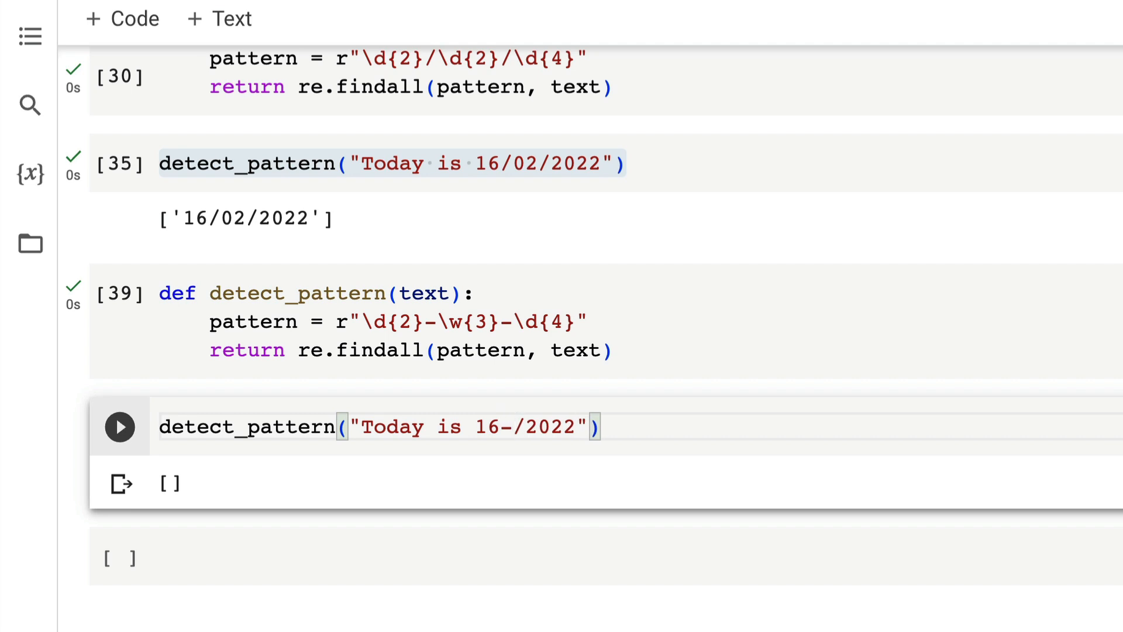
text(Feb)
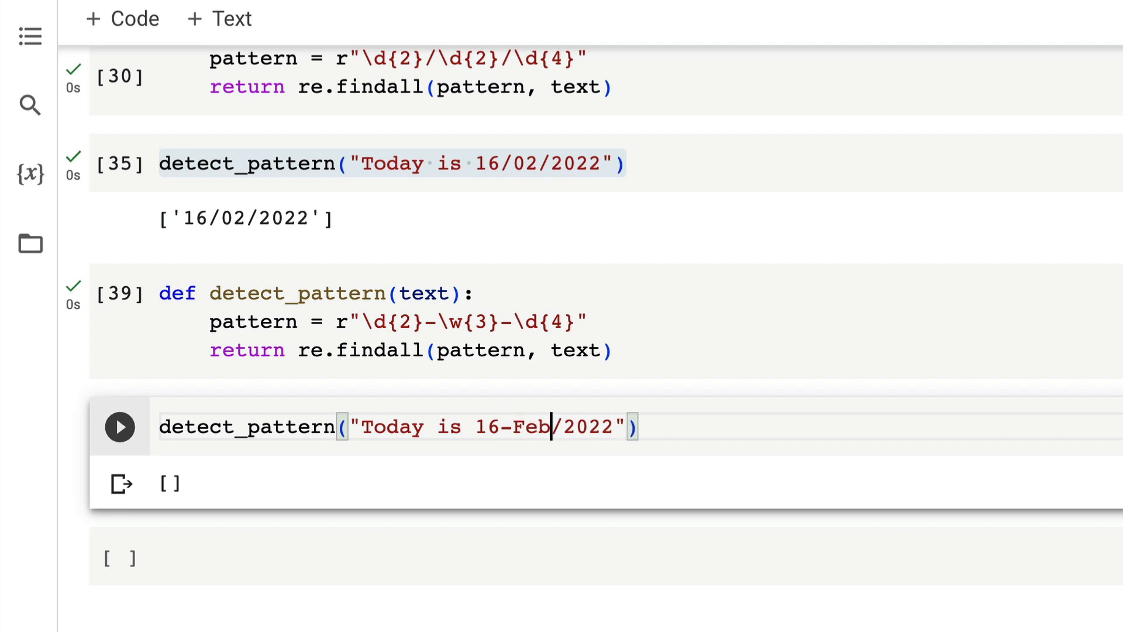
click(119, 427)
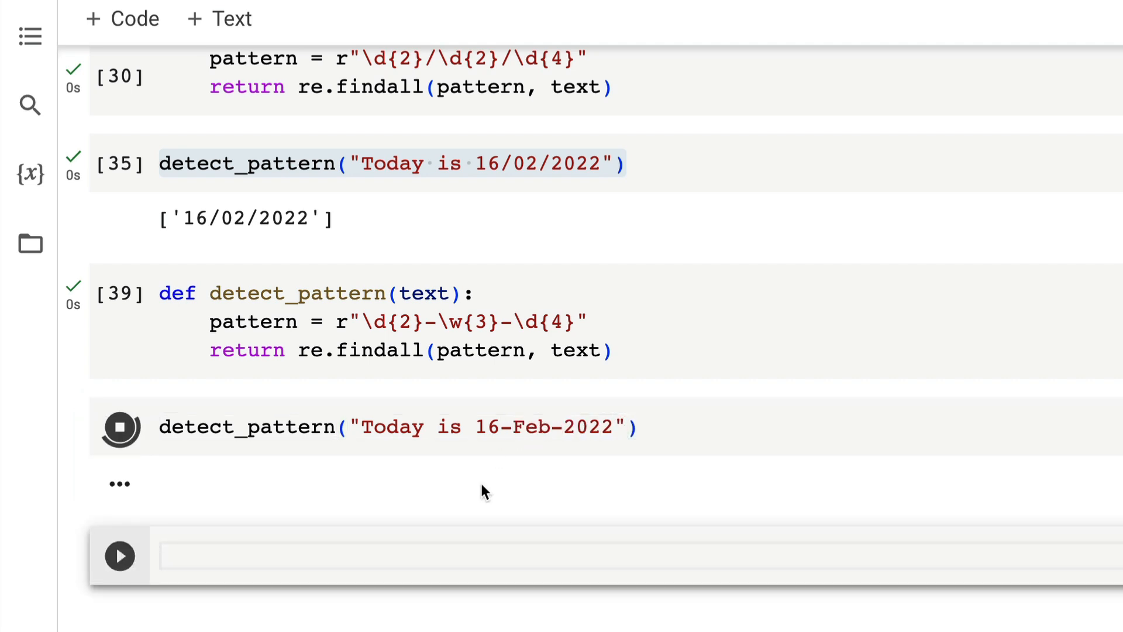
click(119, 426)
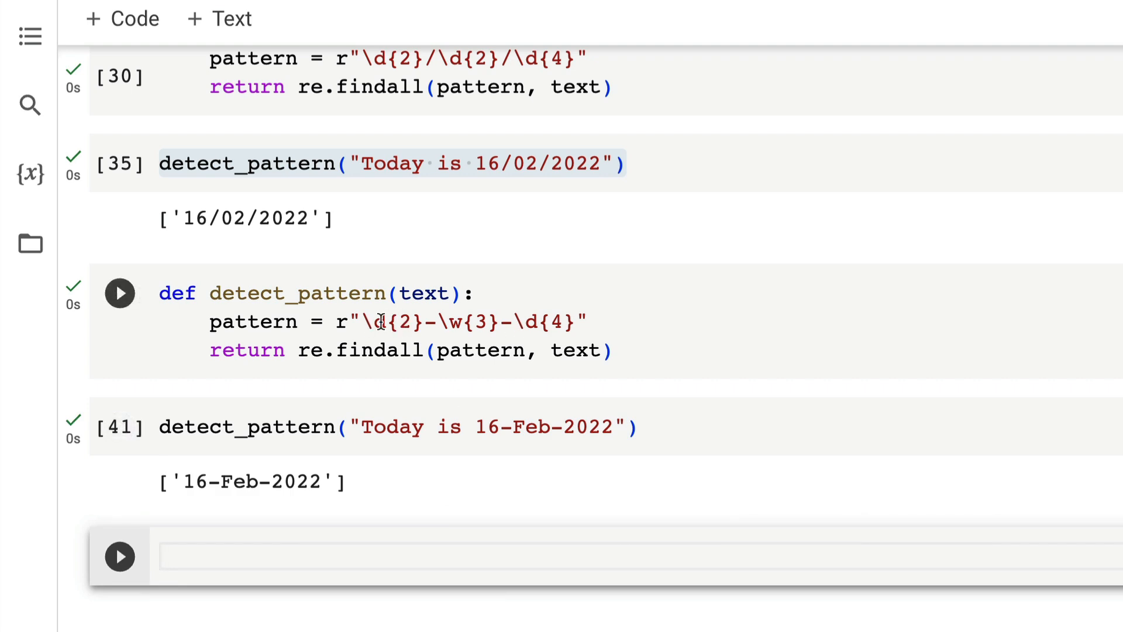
click(451, 321)
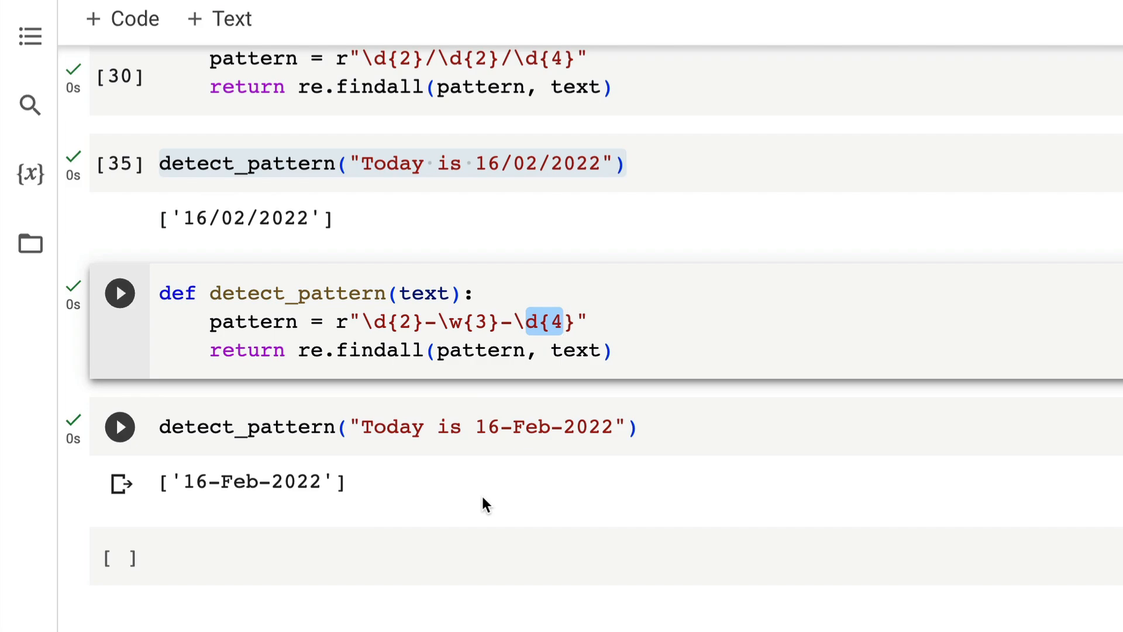
scroll(down, 3)
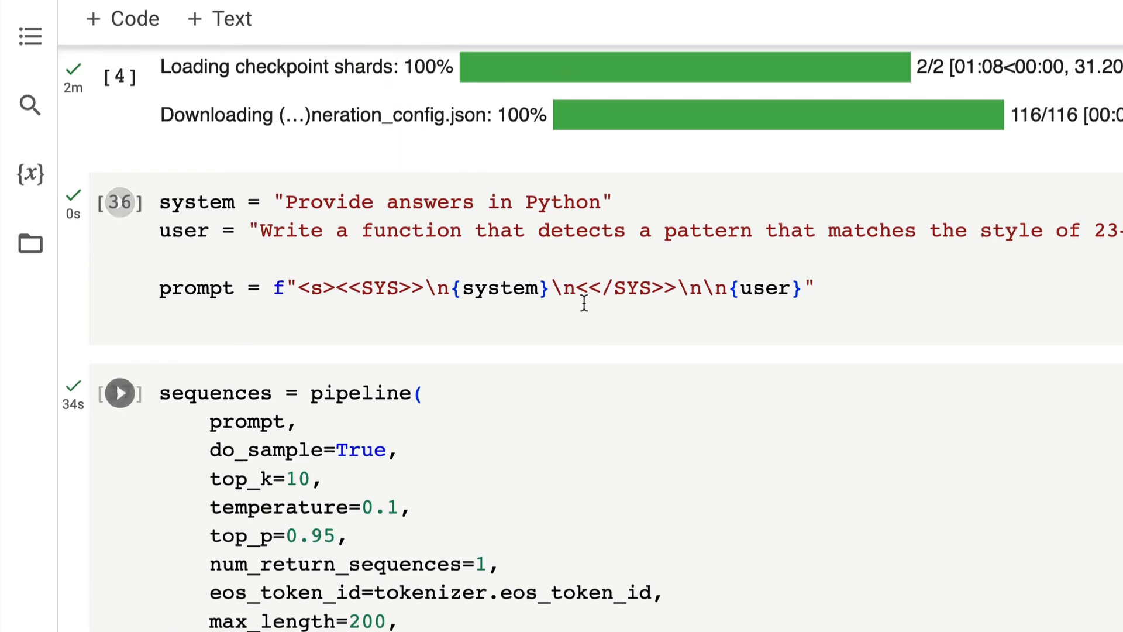
Step: Replace 'Python' with 'Typescript' in the system prompt and rerun that cell
double_click(562, 202)
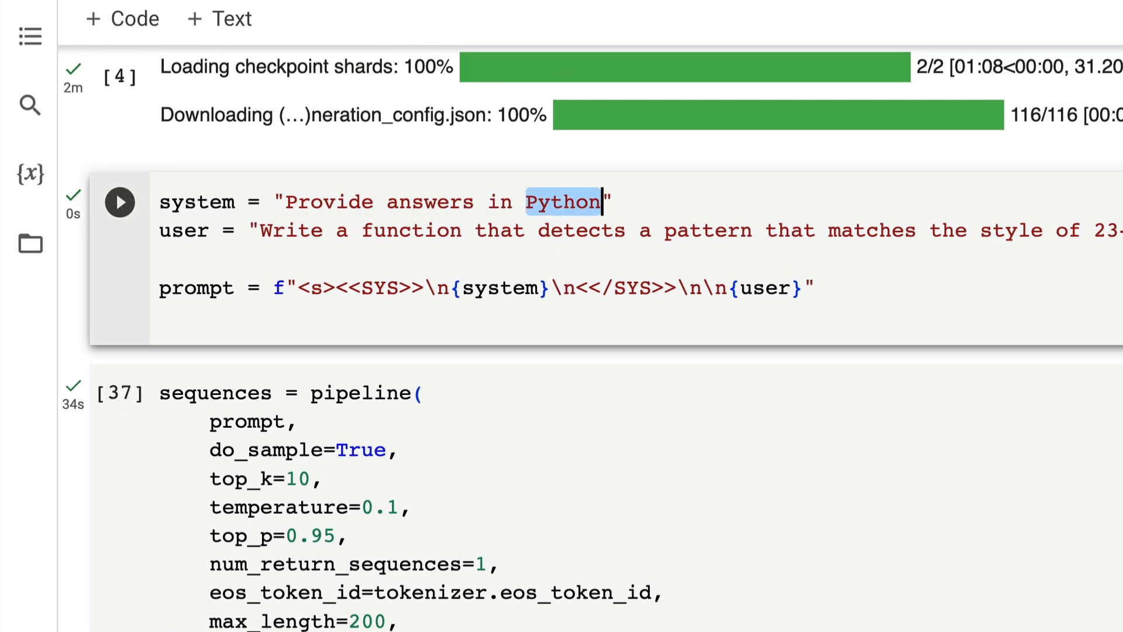
text(Typescr)
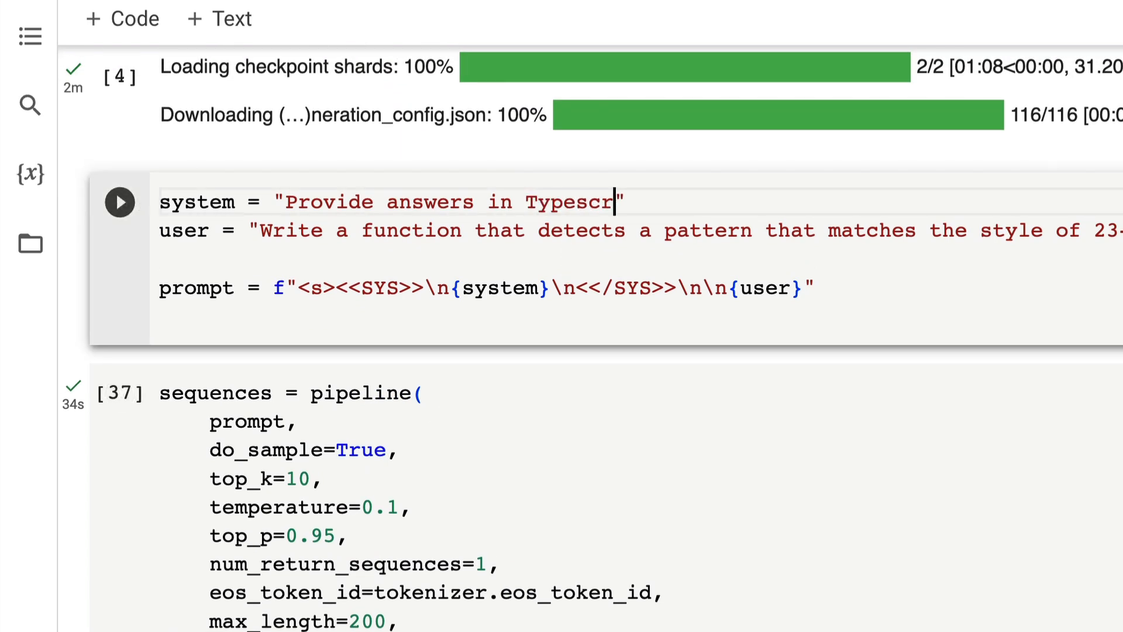
text(ipt)
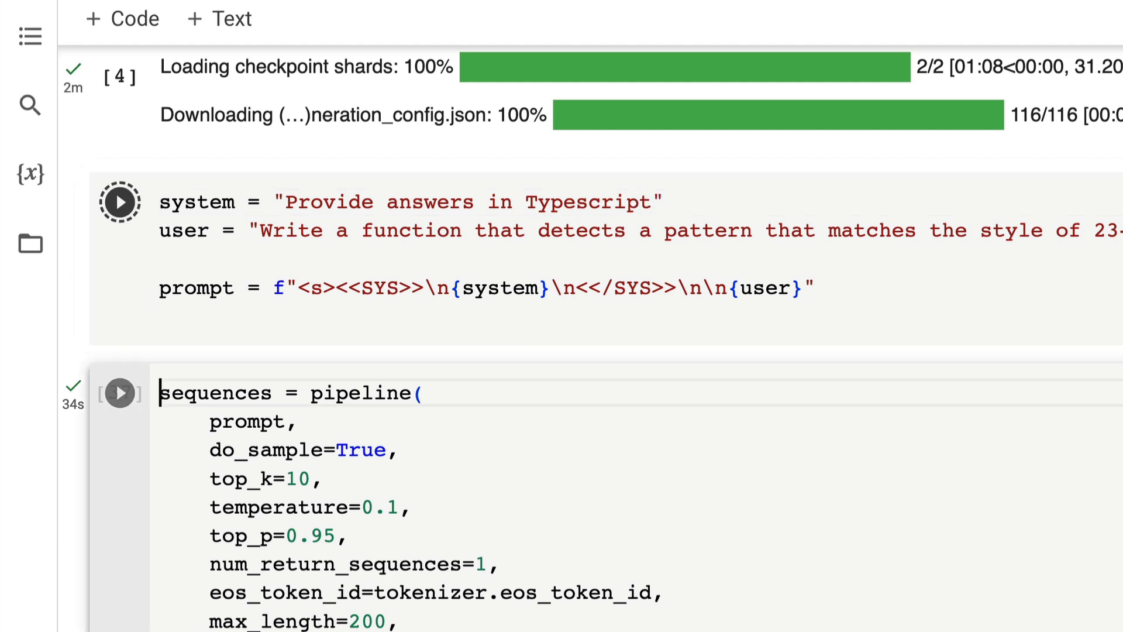
click(119, 201)
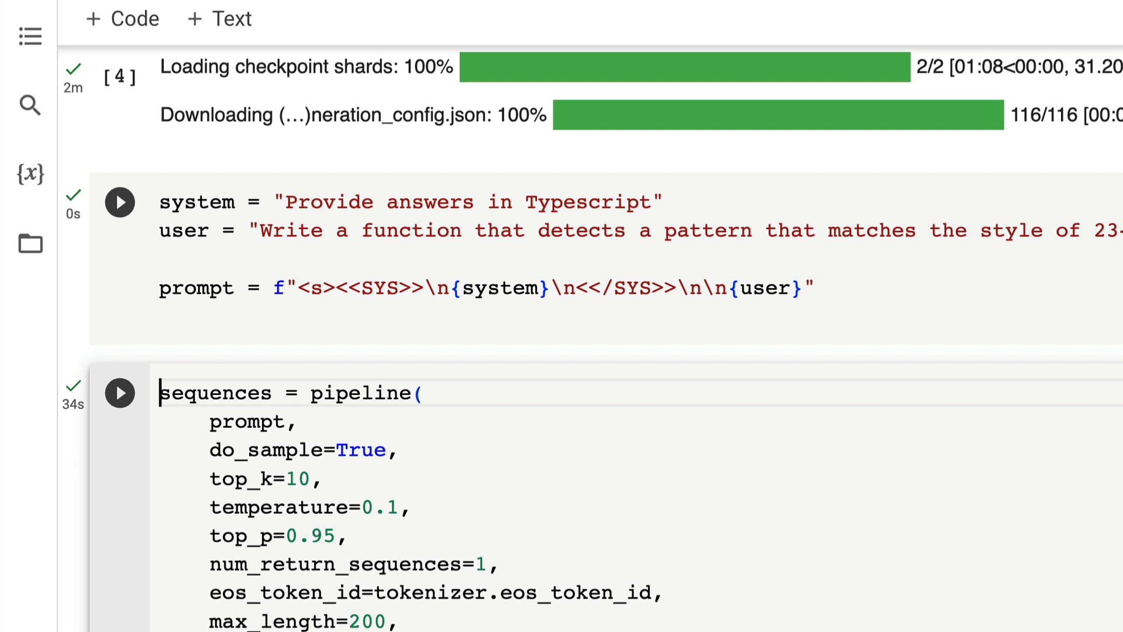
Step: Rerun the pipeline cell to generate a new answer from the Typescript prompt
scroll(down, 3)
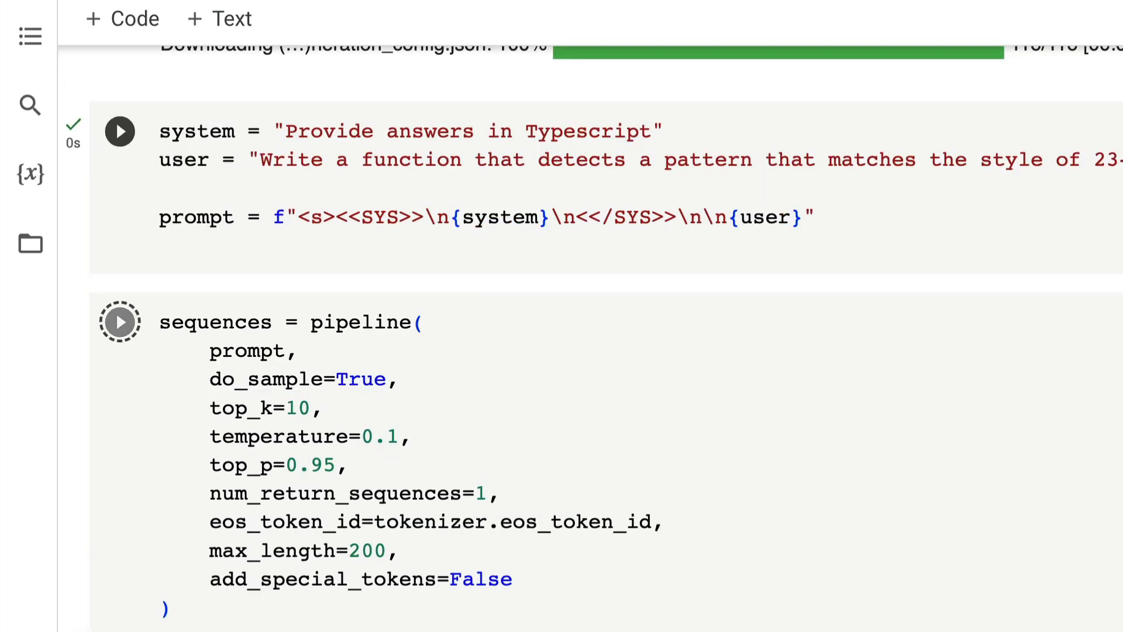
click(119, 321)
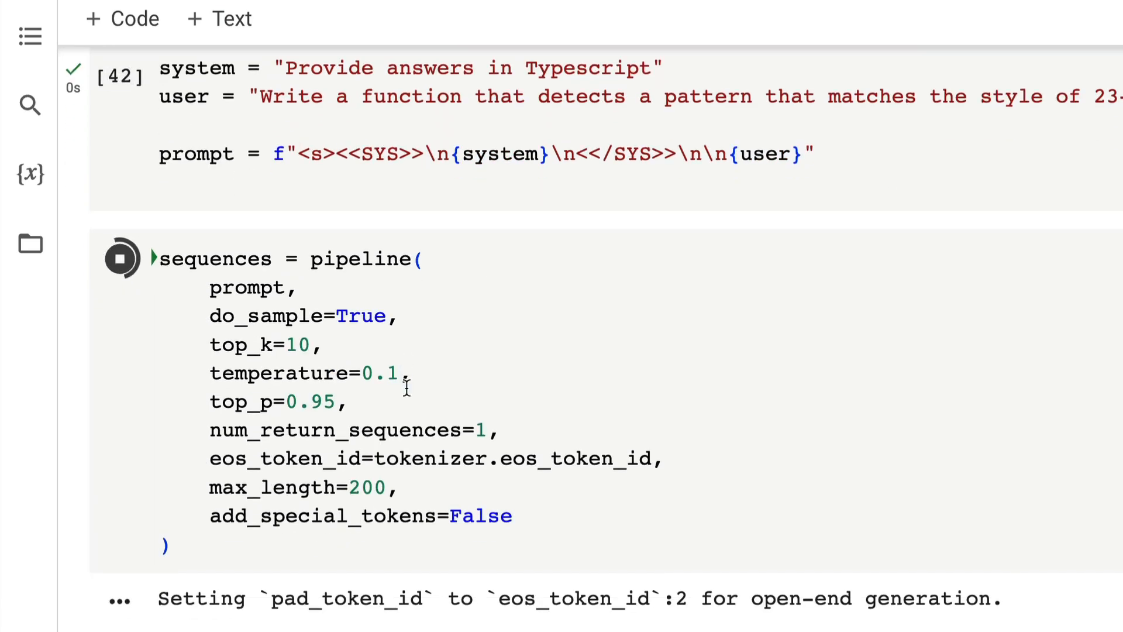
scroll(down, 3)
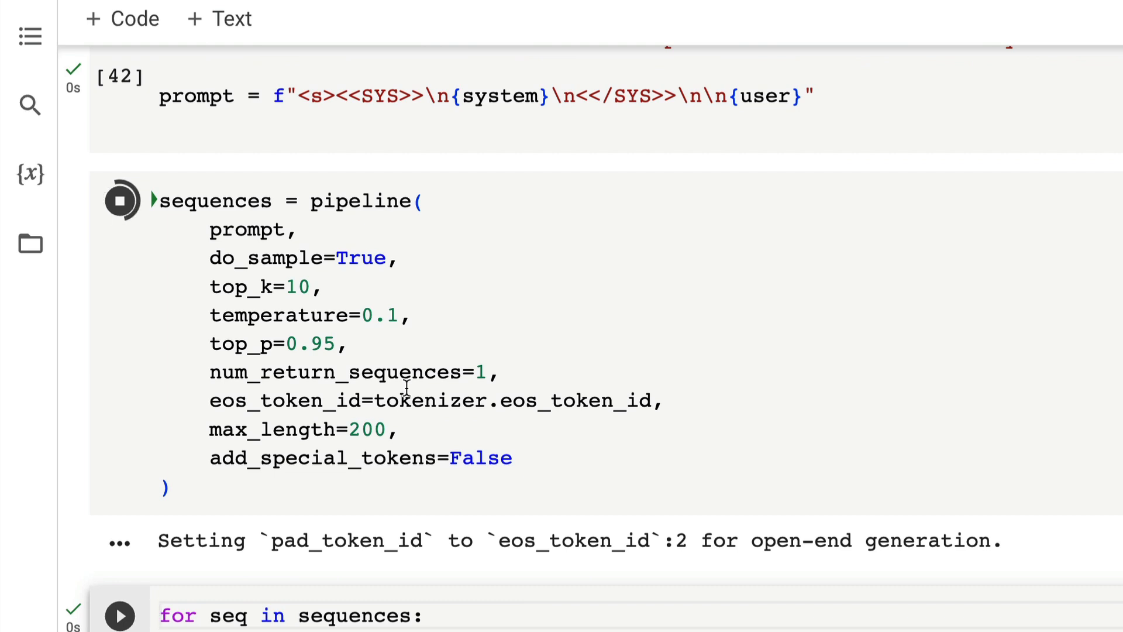
Step: Run the generated_text print loop to show the Typescript answer using /23-Jan-2023/g
scroll(down, 3)
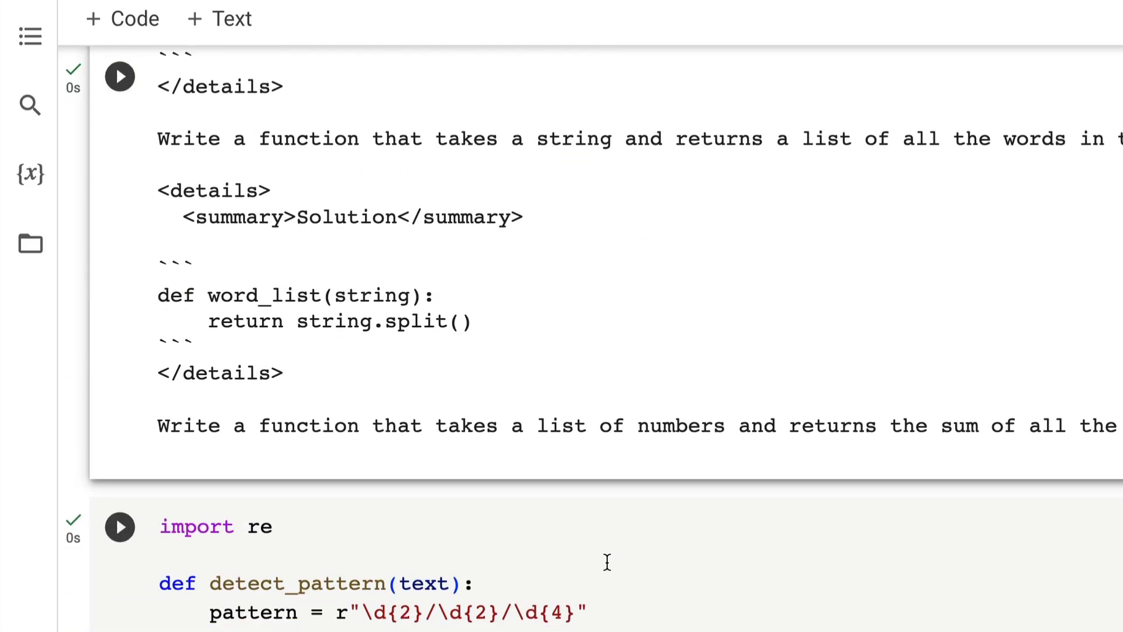
scroll(down, 3)
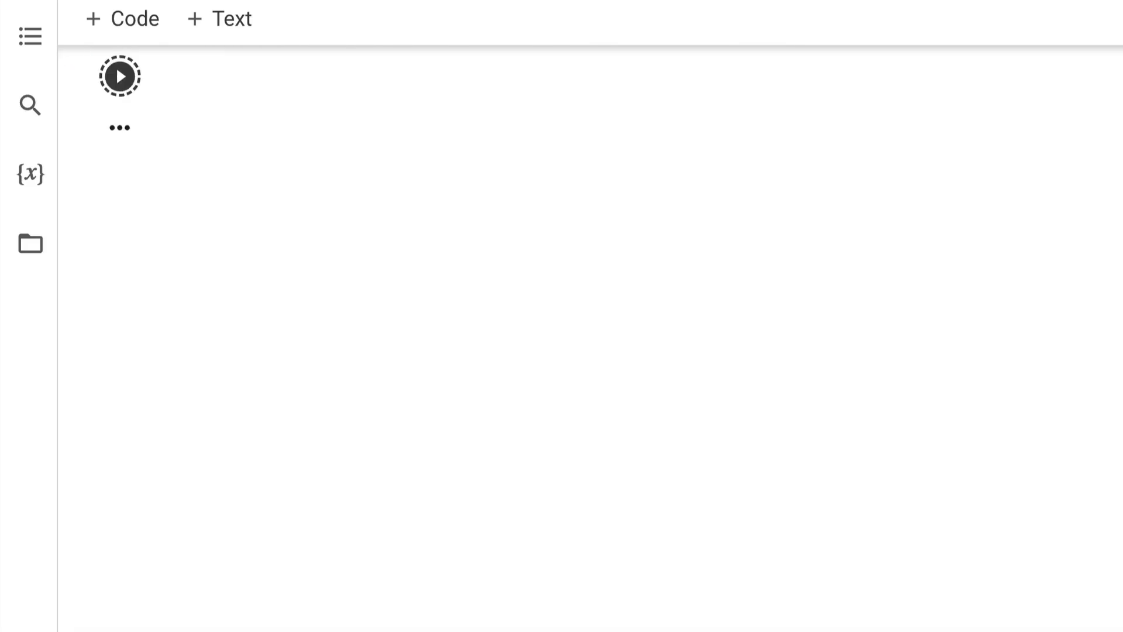
click(120, 76)
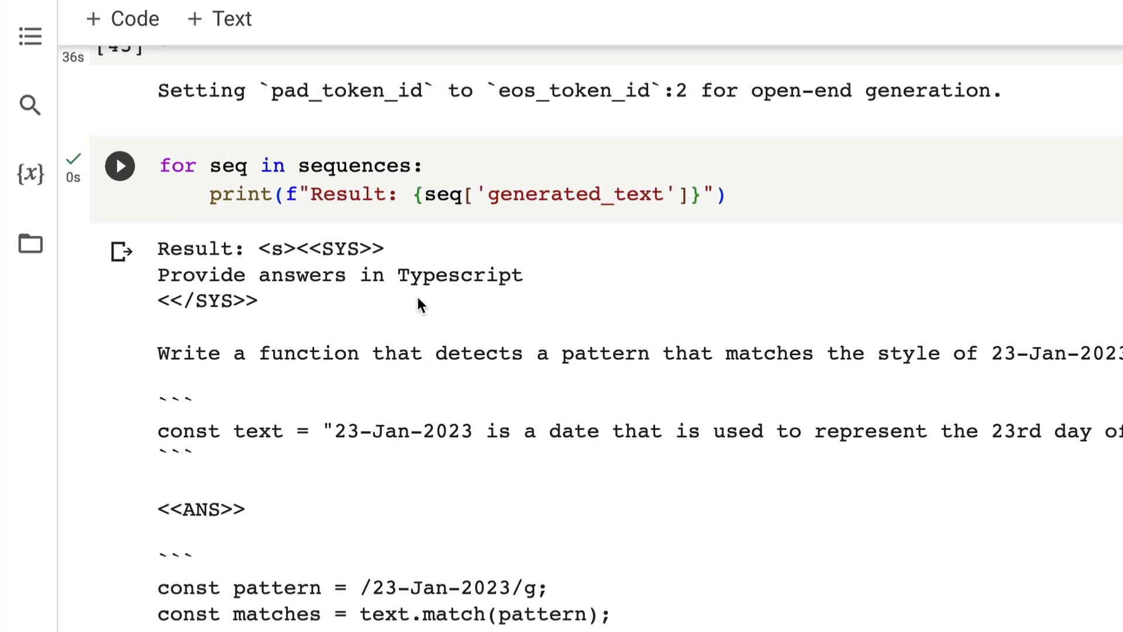
scroll(down, 3)
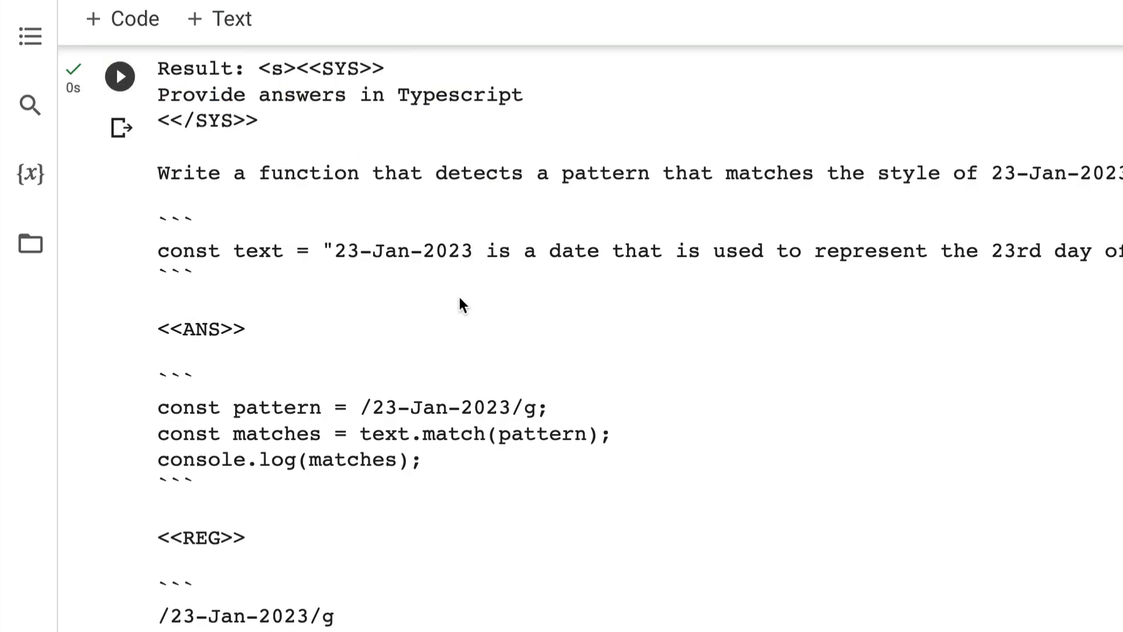
mouse_move(578, 422)
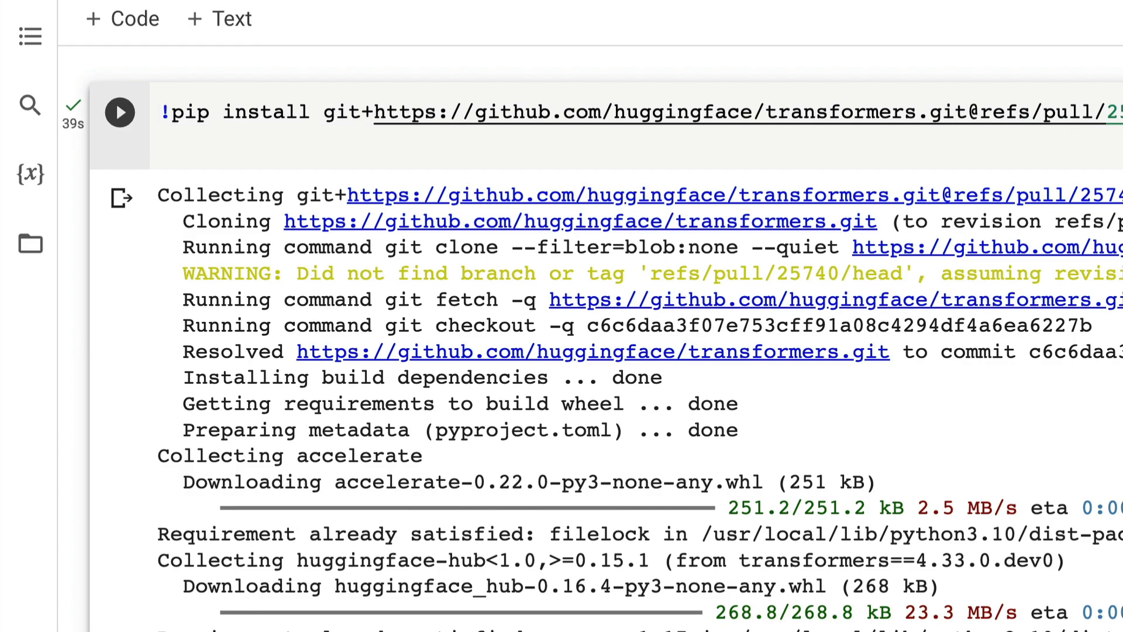
scroll(down, 3)
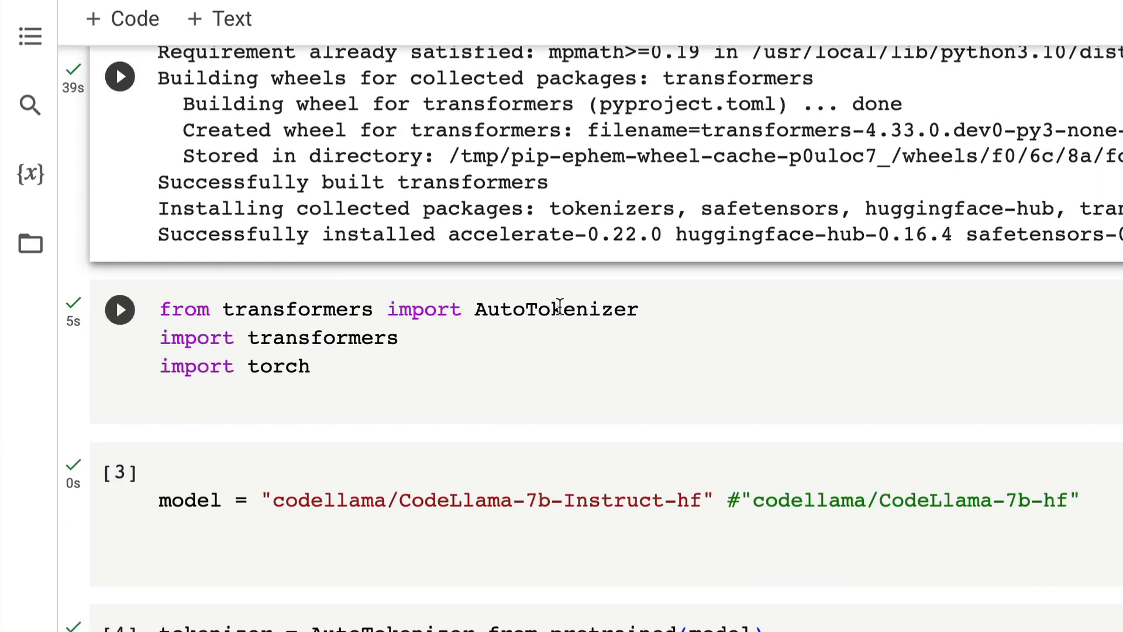
mouse_move(349, 338)
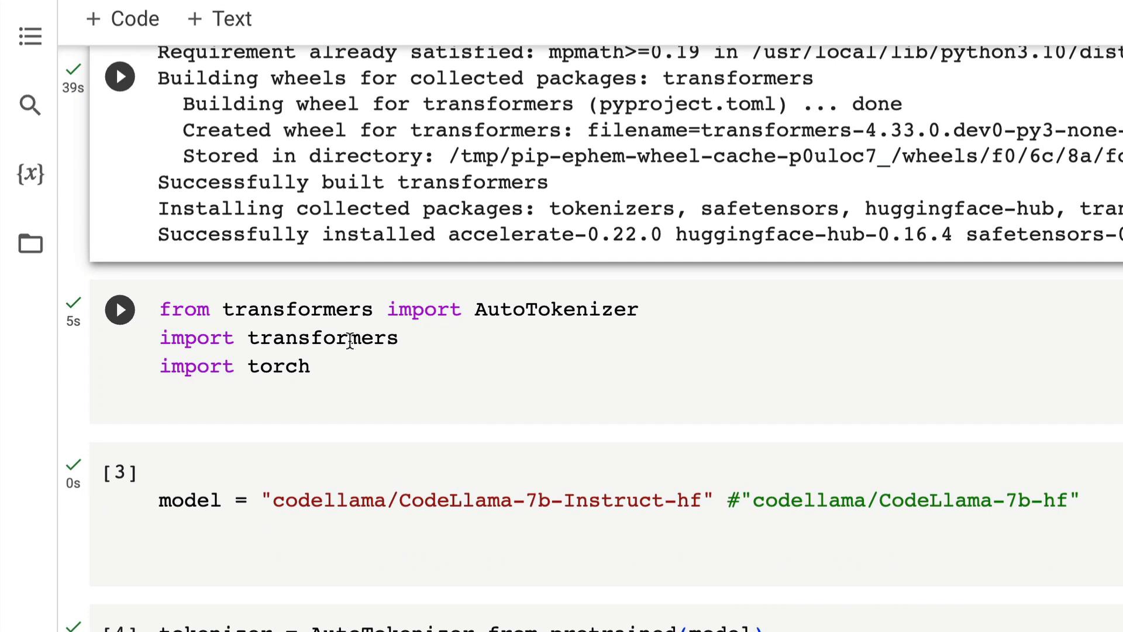
scroll(down, 3)
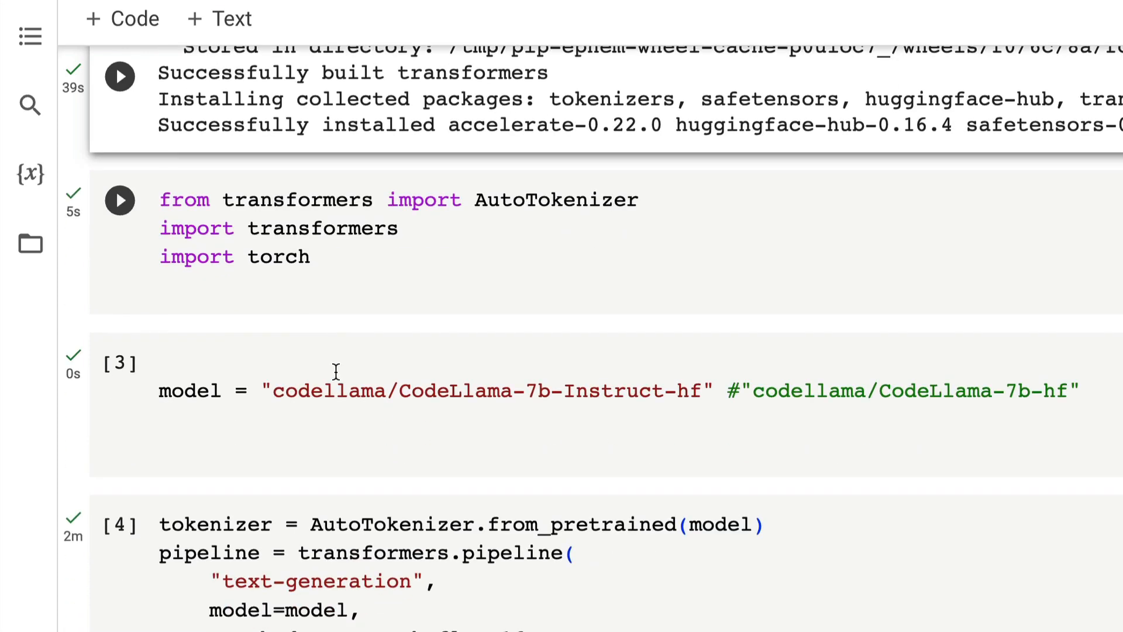
double_click(278, 256)
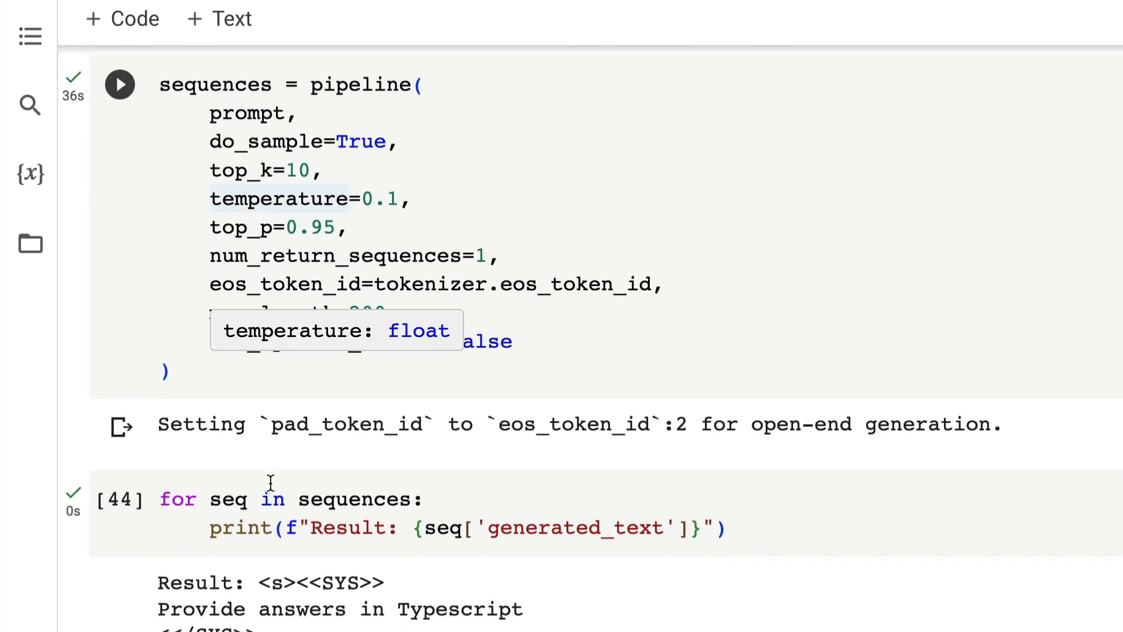
scroll(down, 3)
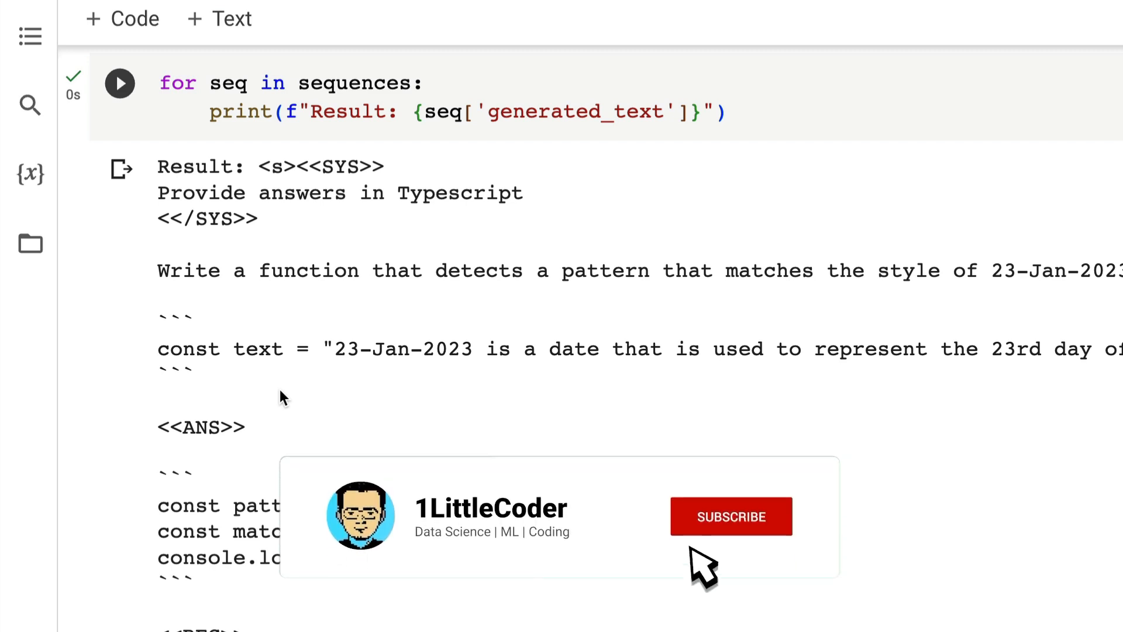
click(731, 516)
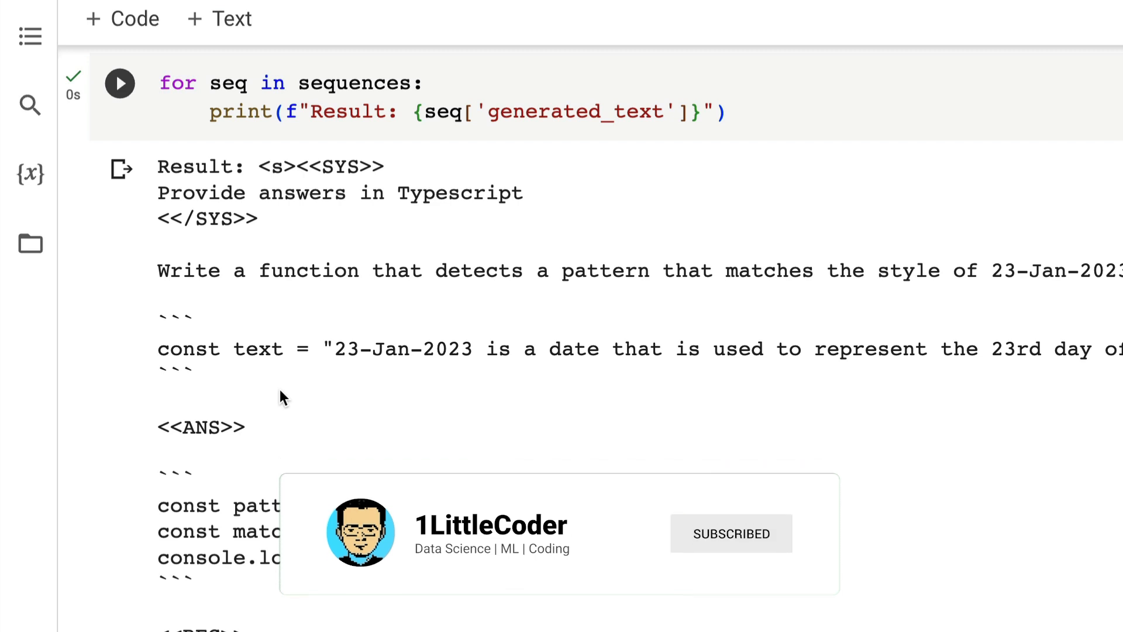